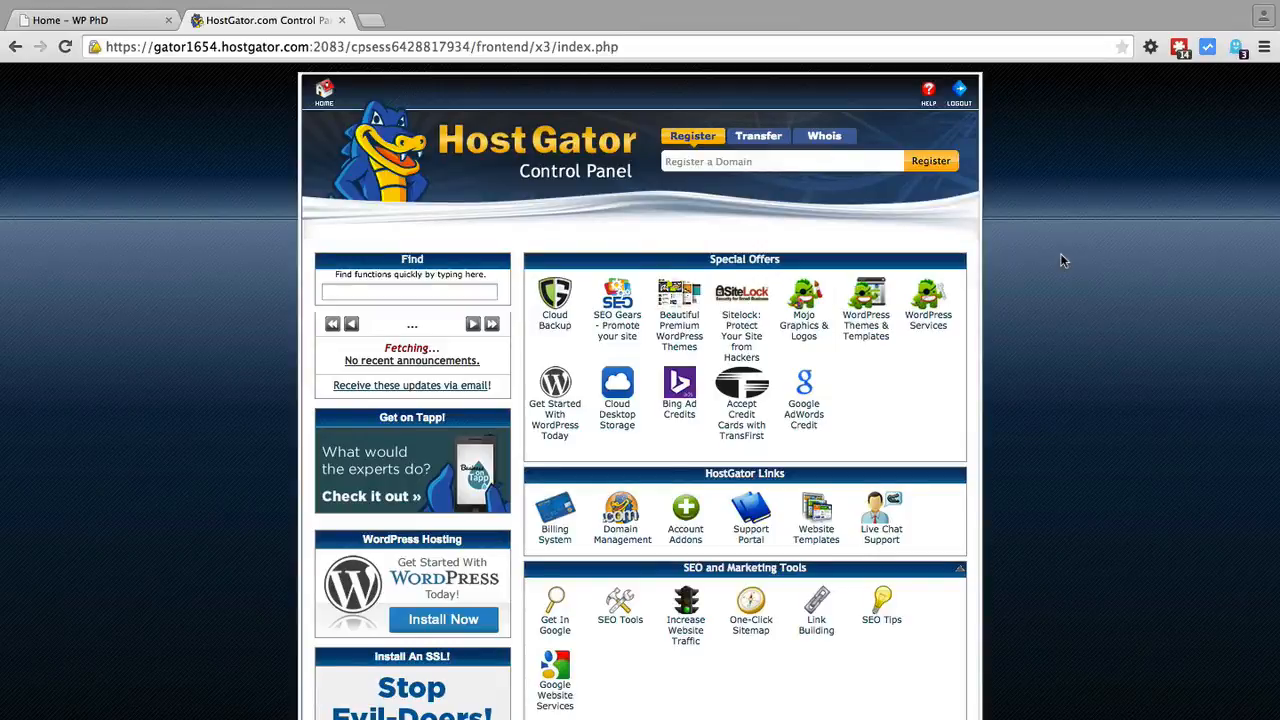
Open File Manager on the wp-phd.com document root with hidden files shown.
scroll(down, 3)
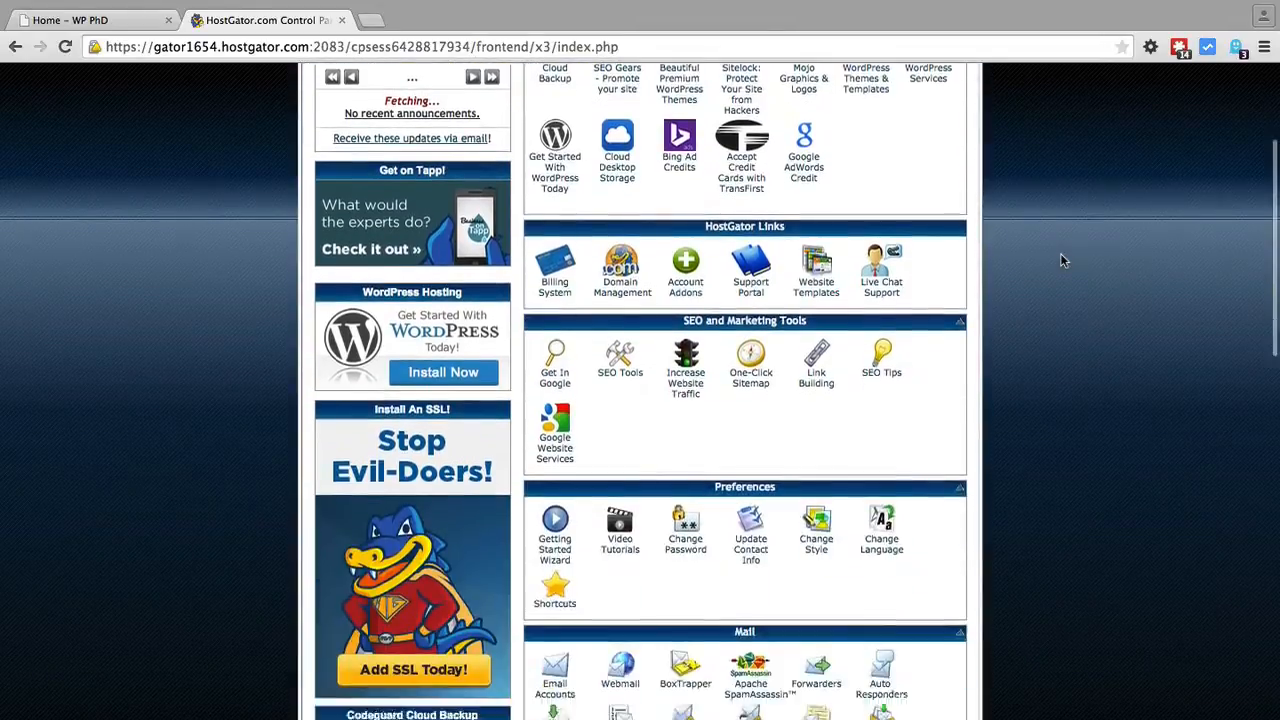
scroll(down, 3)
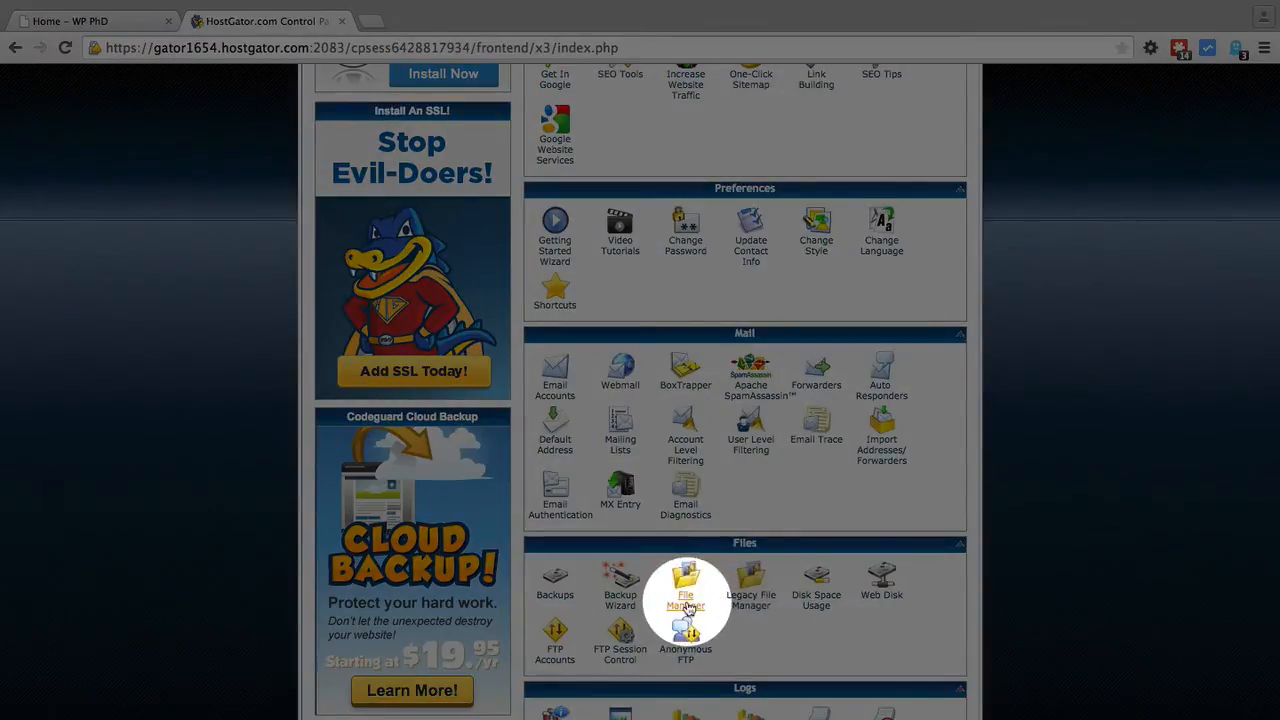
click(685, 580)
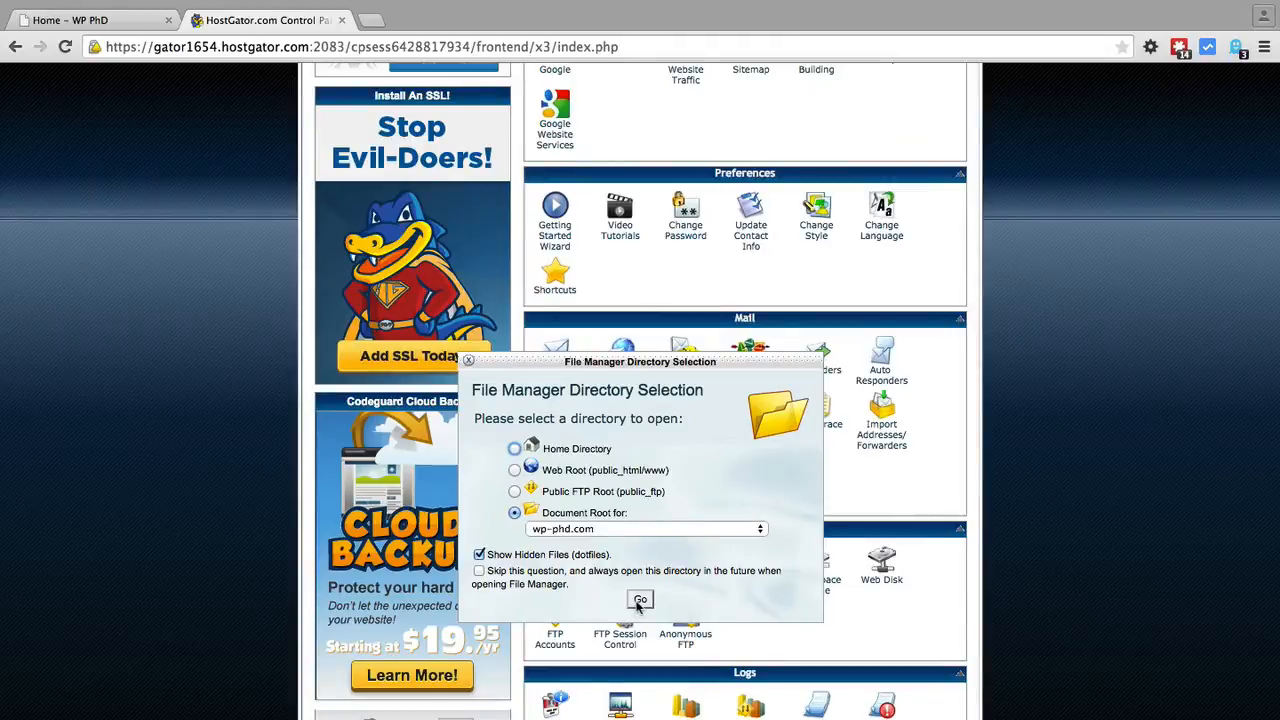
click(640, 599)
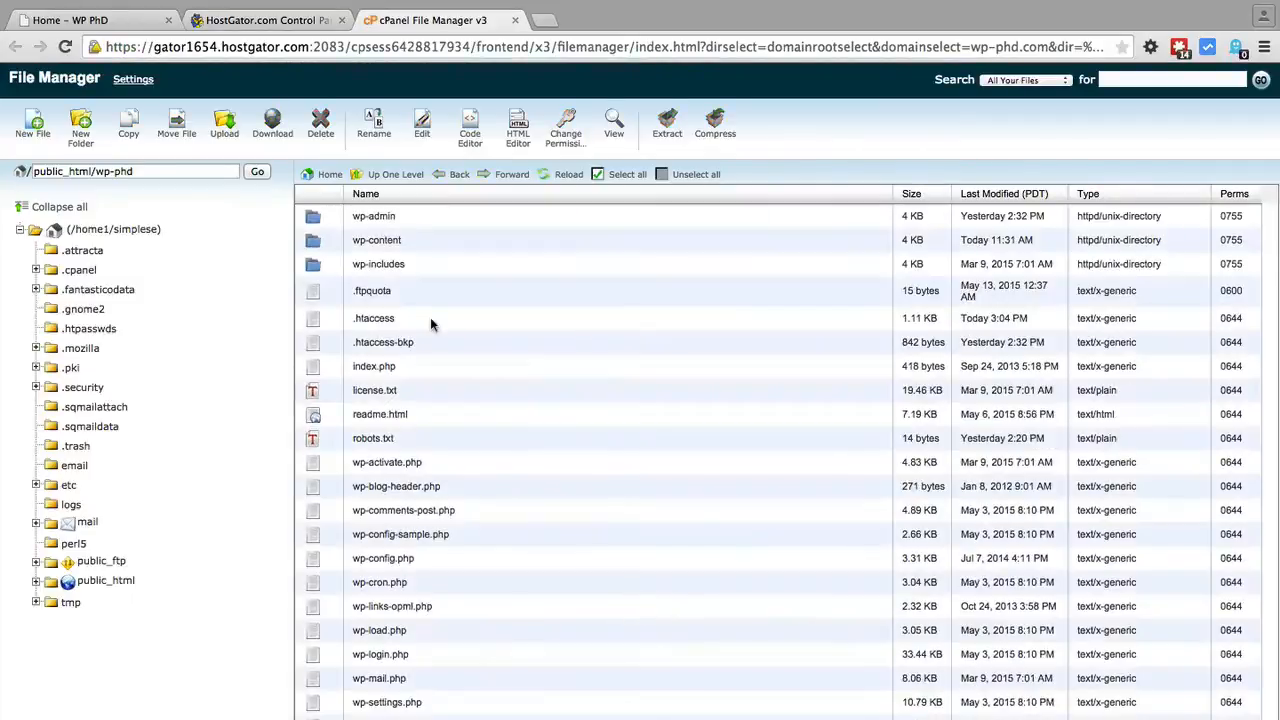
Select the root .htaccess, then open the wp-admin folder.
click(373, 318)
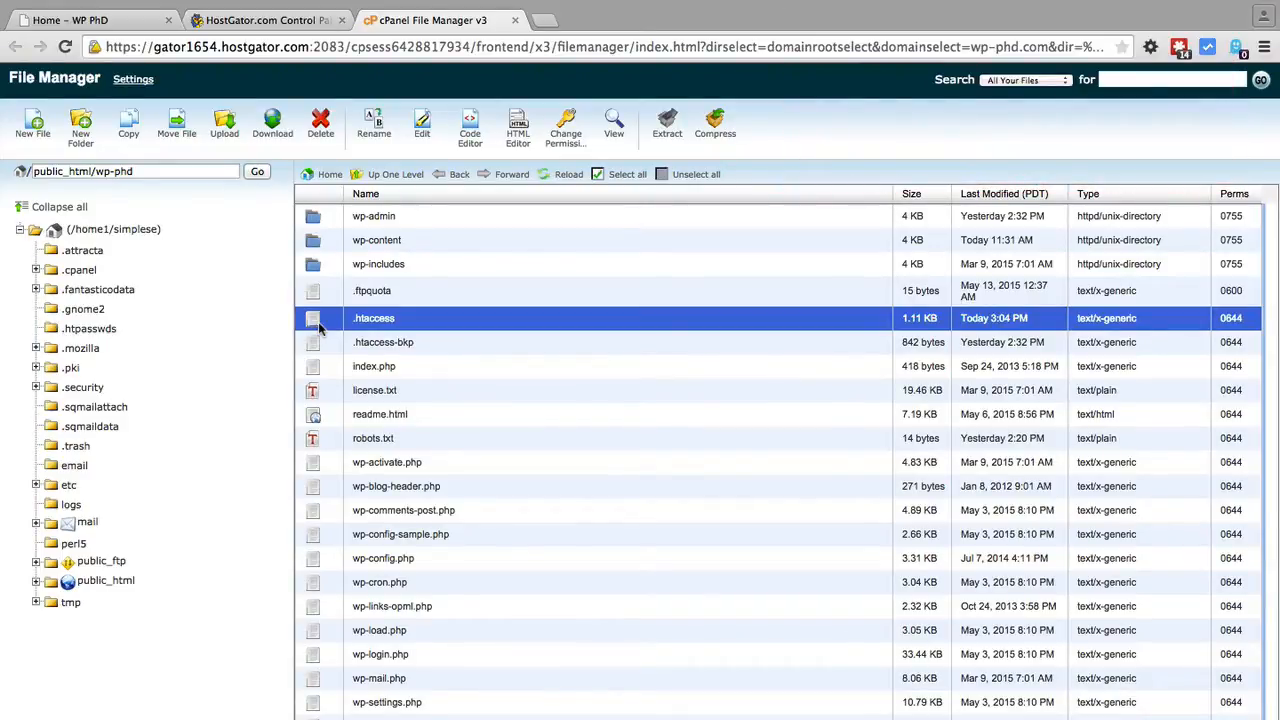
click(373, 216)
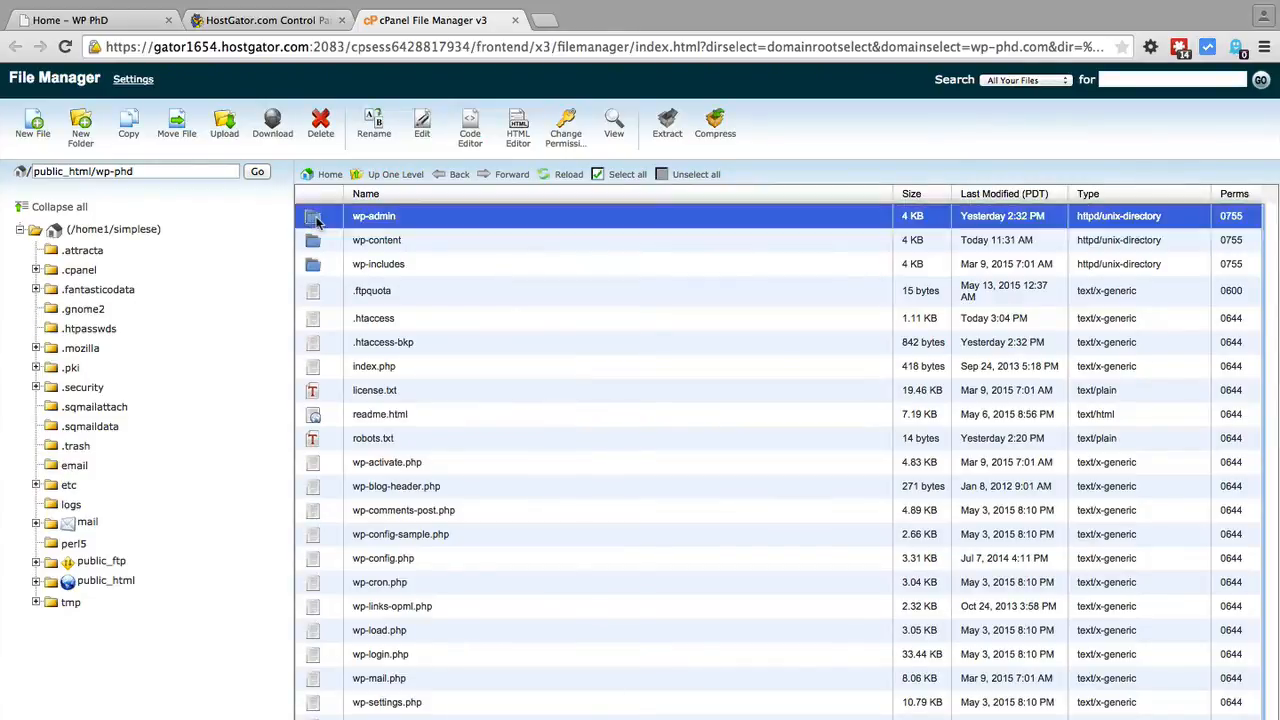
double_click(373, 215)
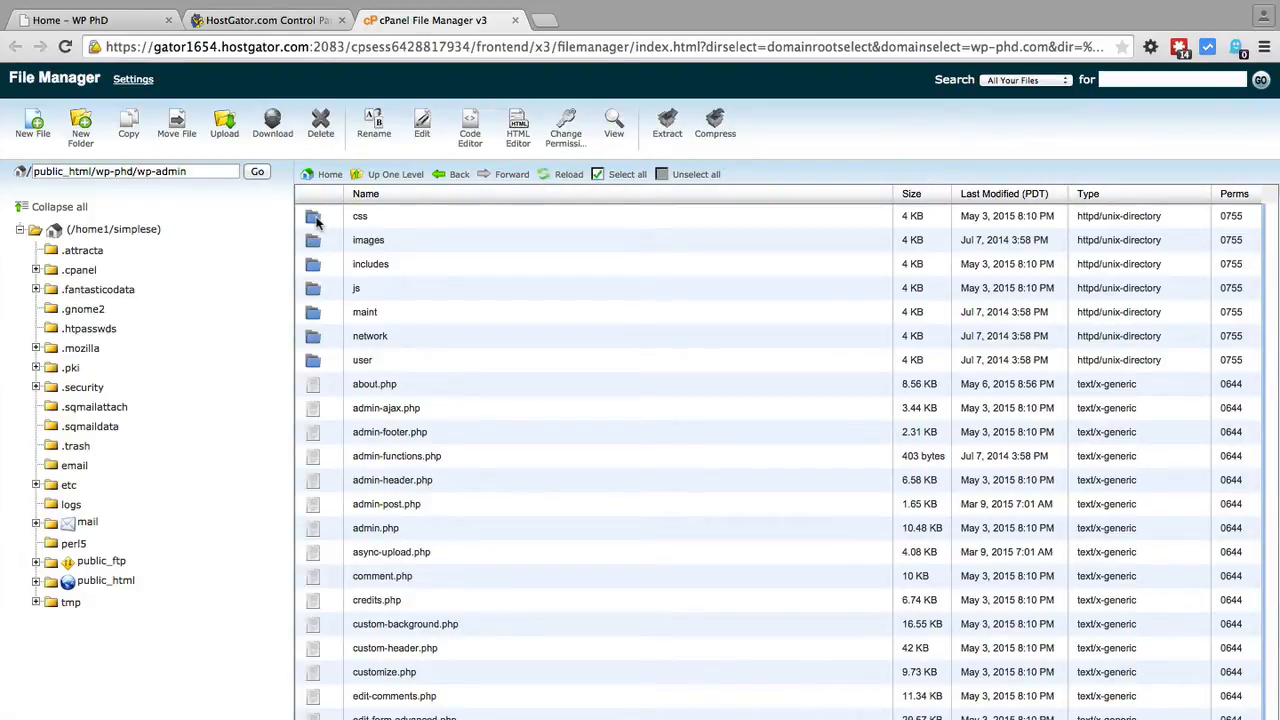
mouse_move(430, 408)
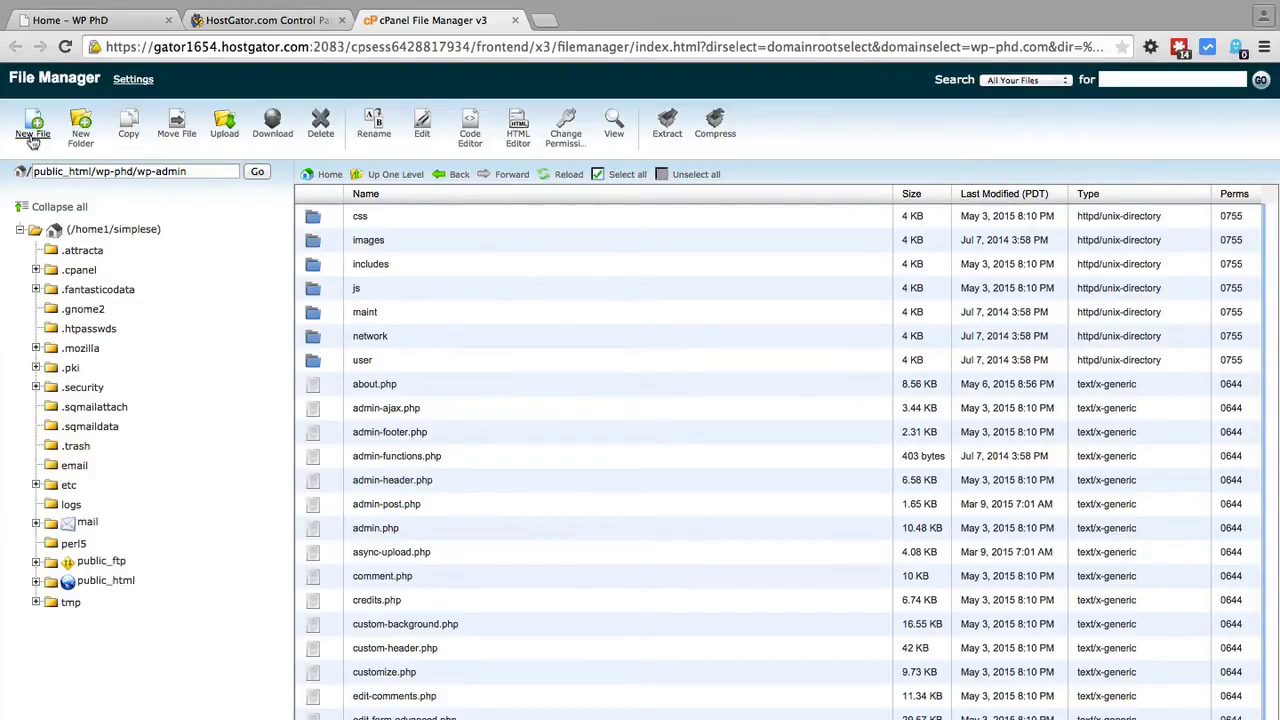
Create a new file named .htaccess inside wp-admin and select it.
click(32, 125)
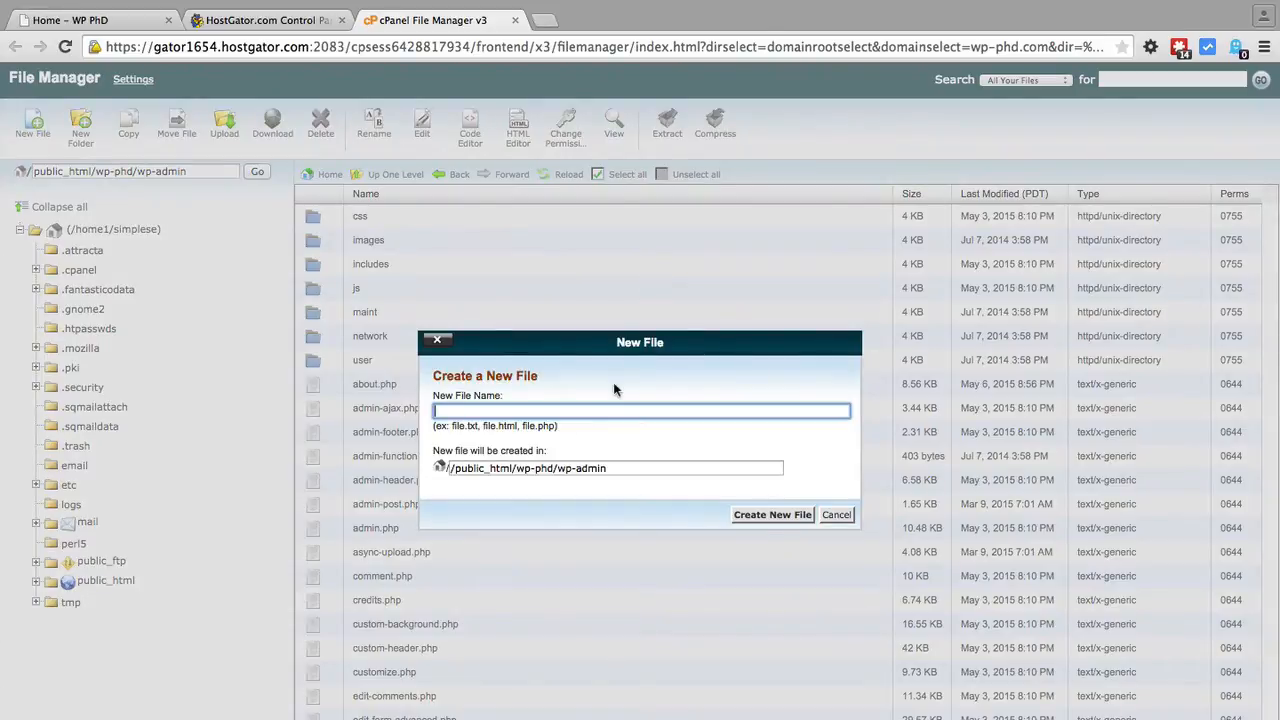
text(.htad)
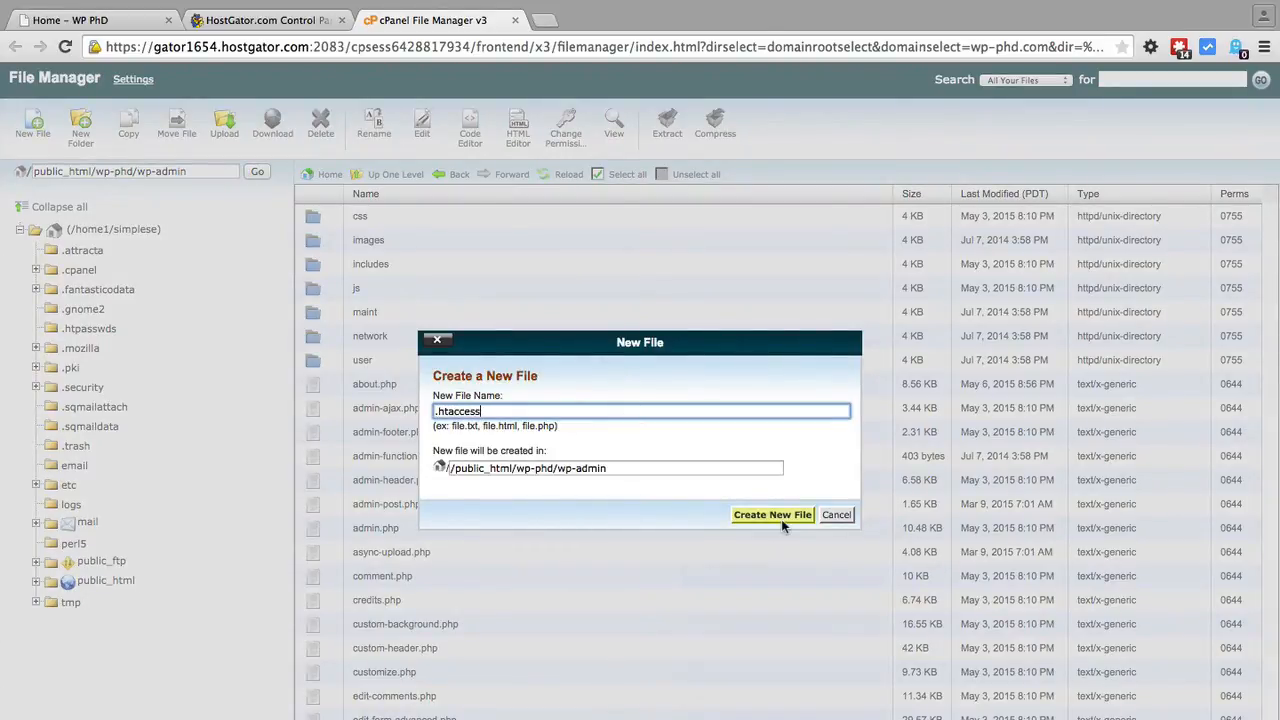
click(771, 514)
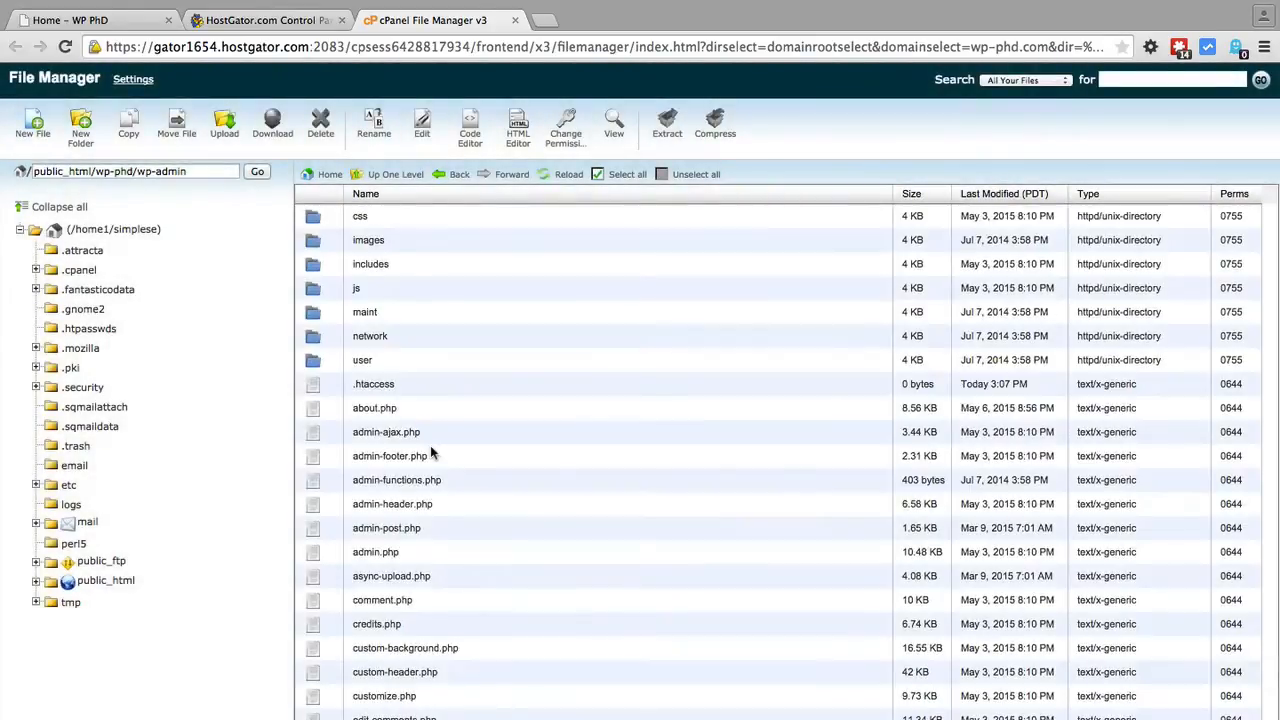
click(374, 383)
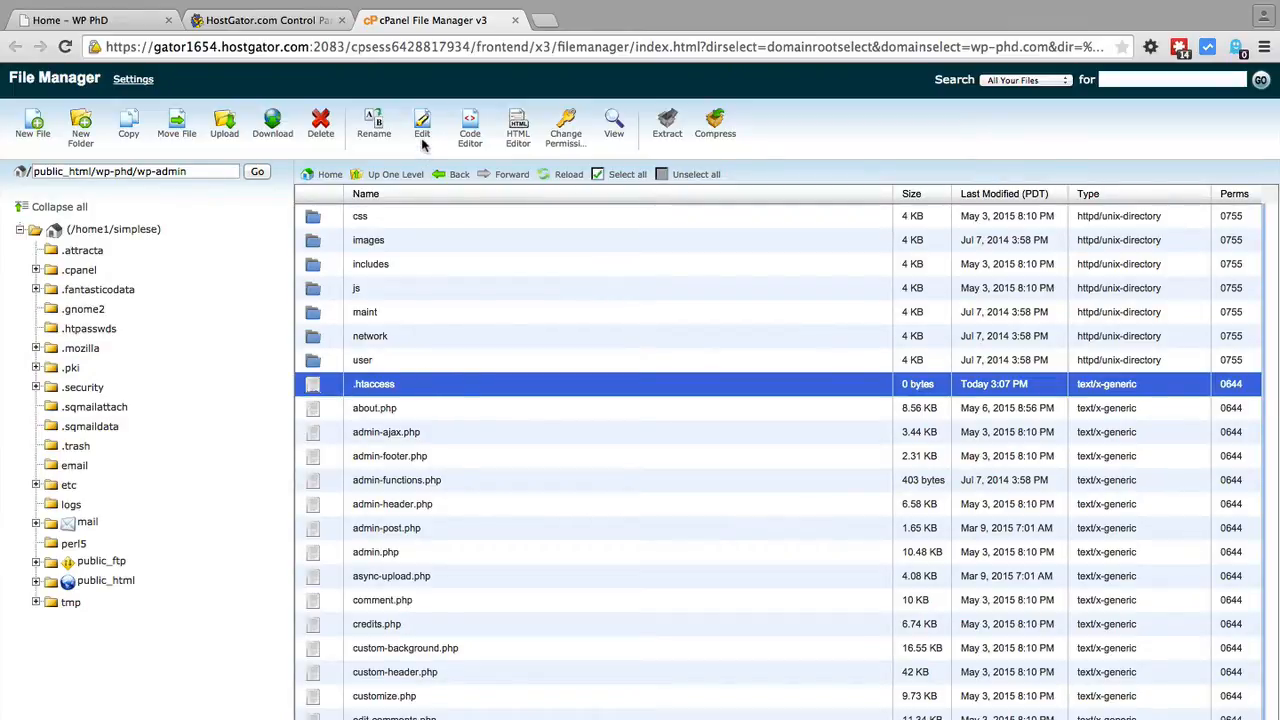
Save Order Deny,Allow rules allowing 123.456.789 and denying all in the .htaccess.
click(422, 125)
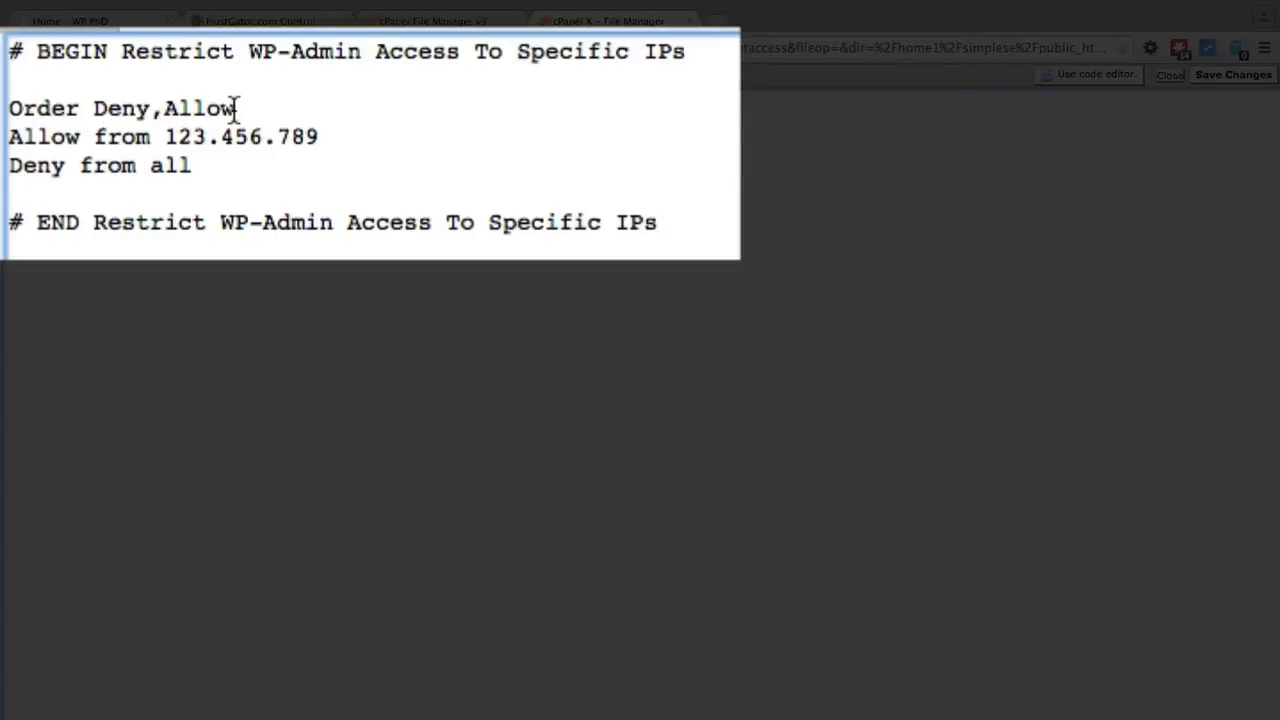
mouse_move(313, 130)
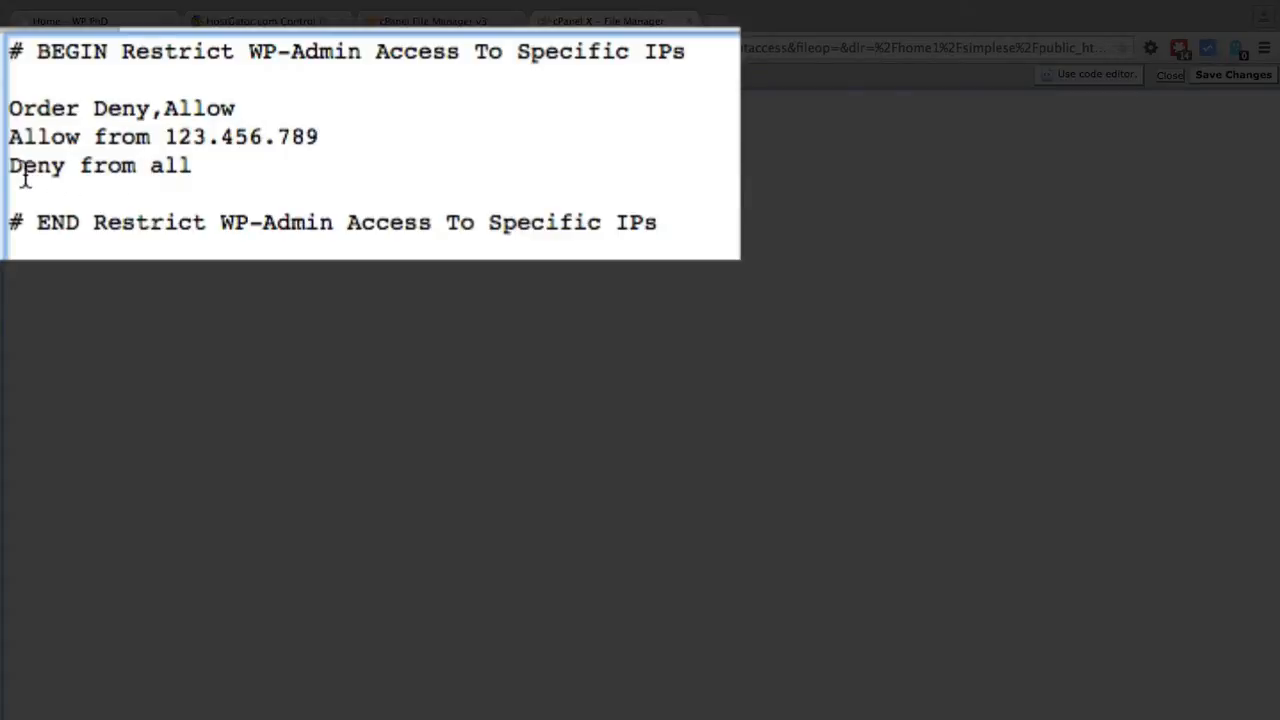
mouse_move(157, 165)
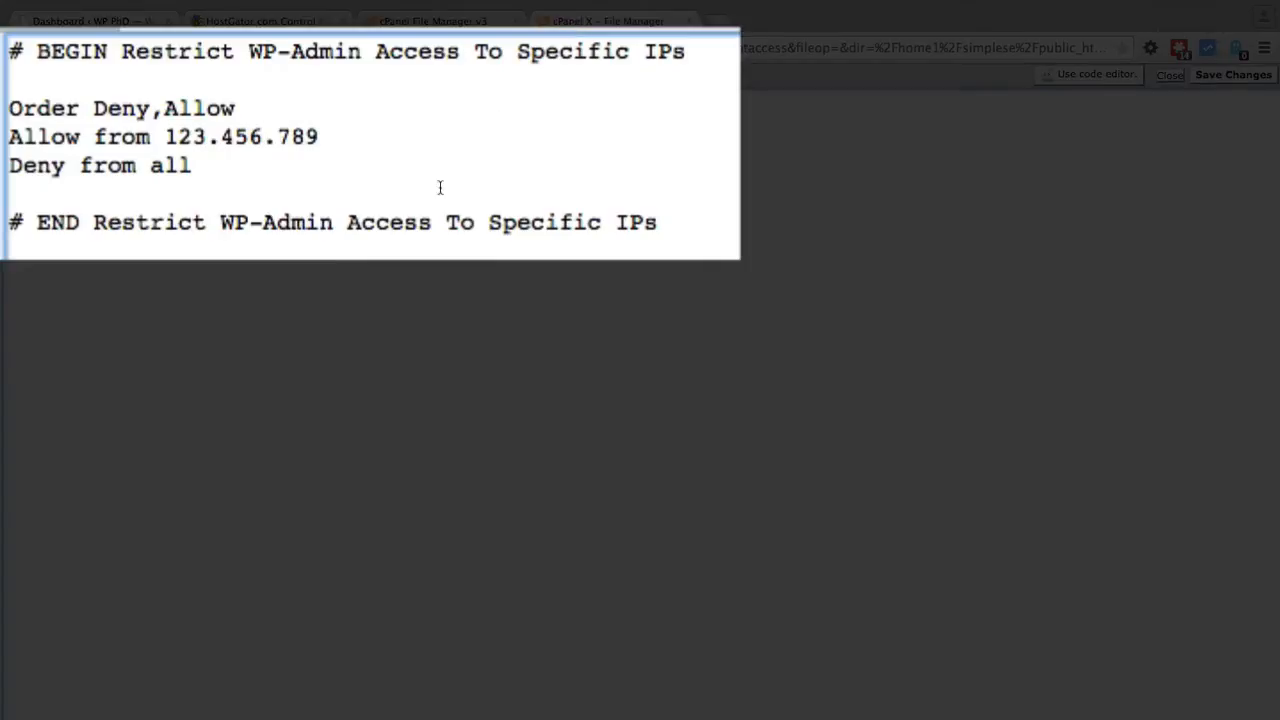
click(1233, 74)
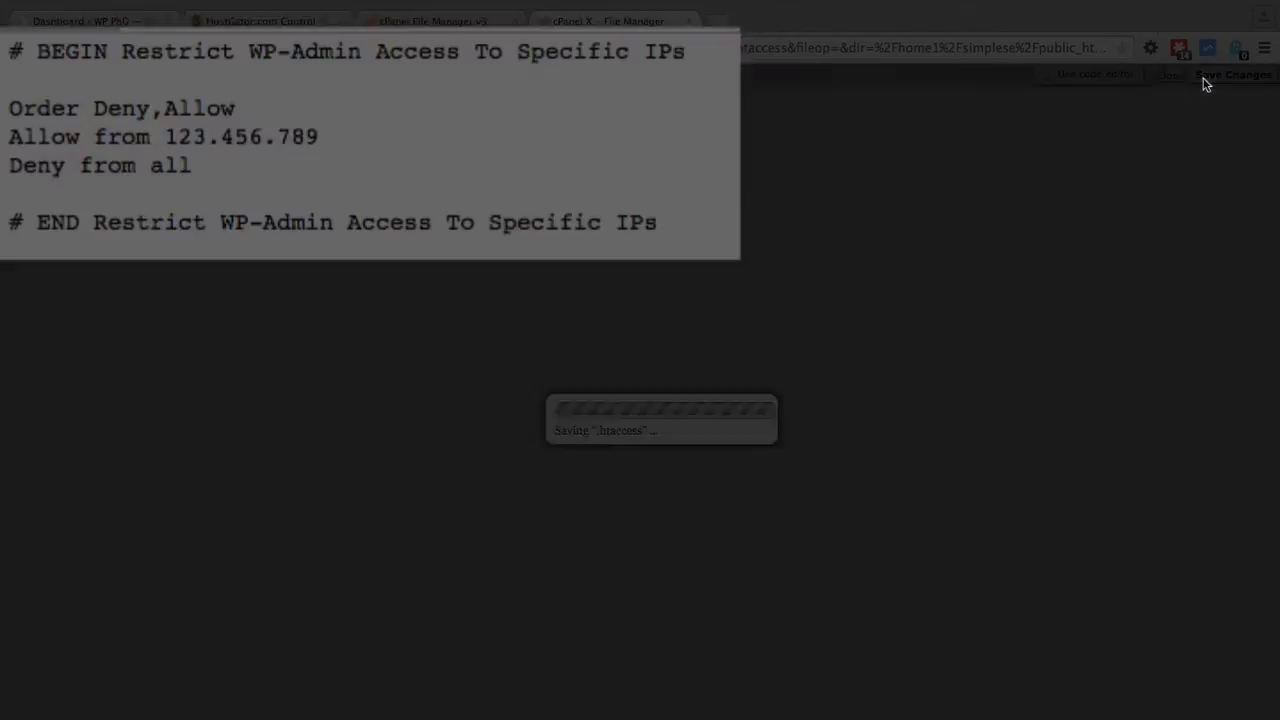
click(1233, 73)
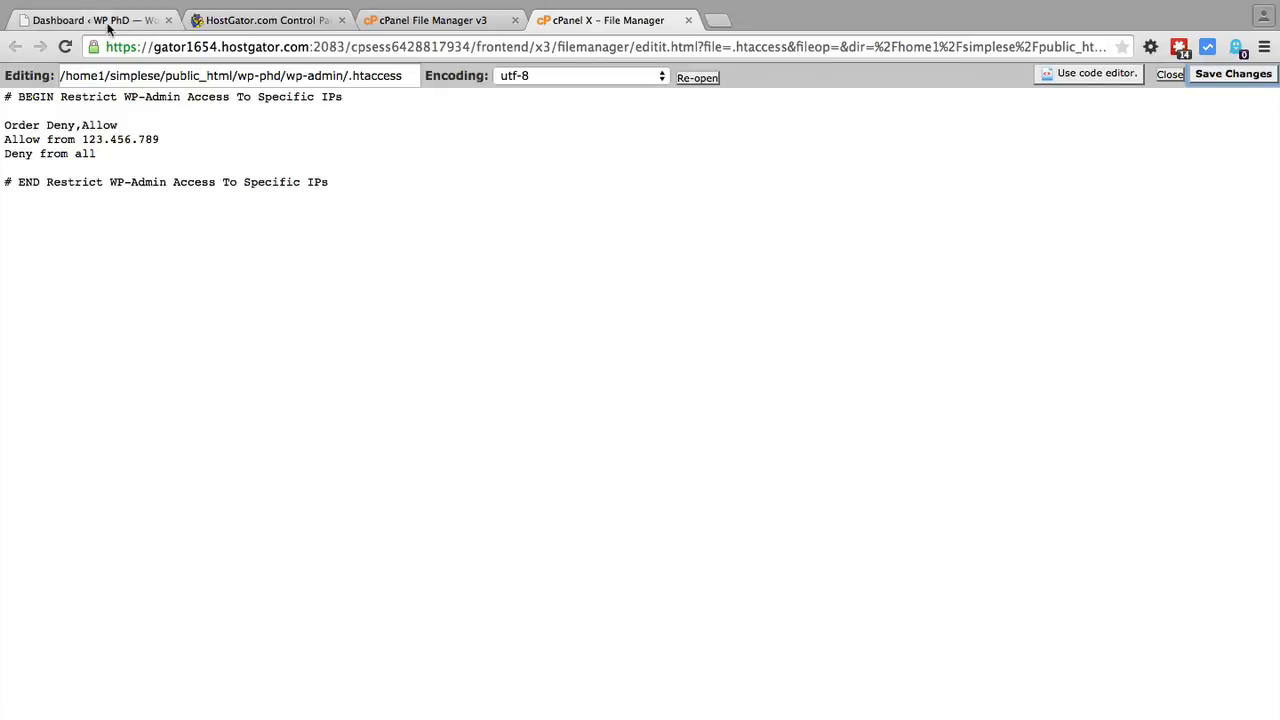
click(90, 20)
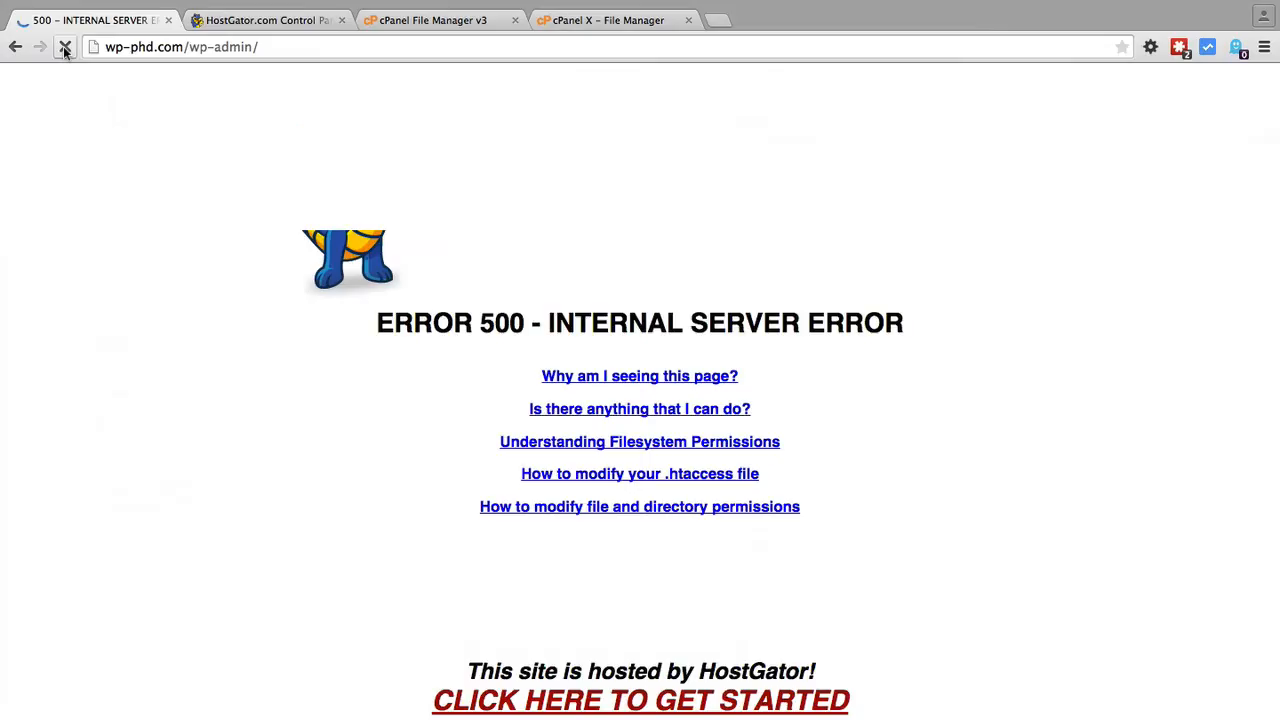
Reload wp-admin to confirm the Error 500, then return to the .htaccess editor.
click(65, 47)
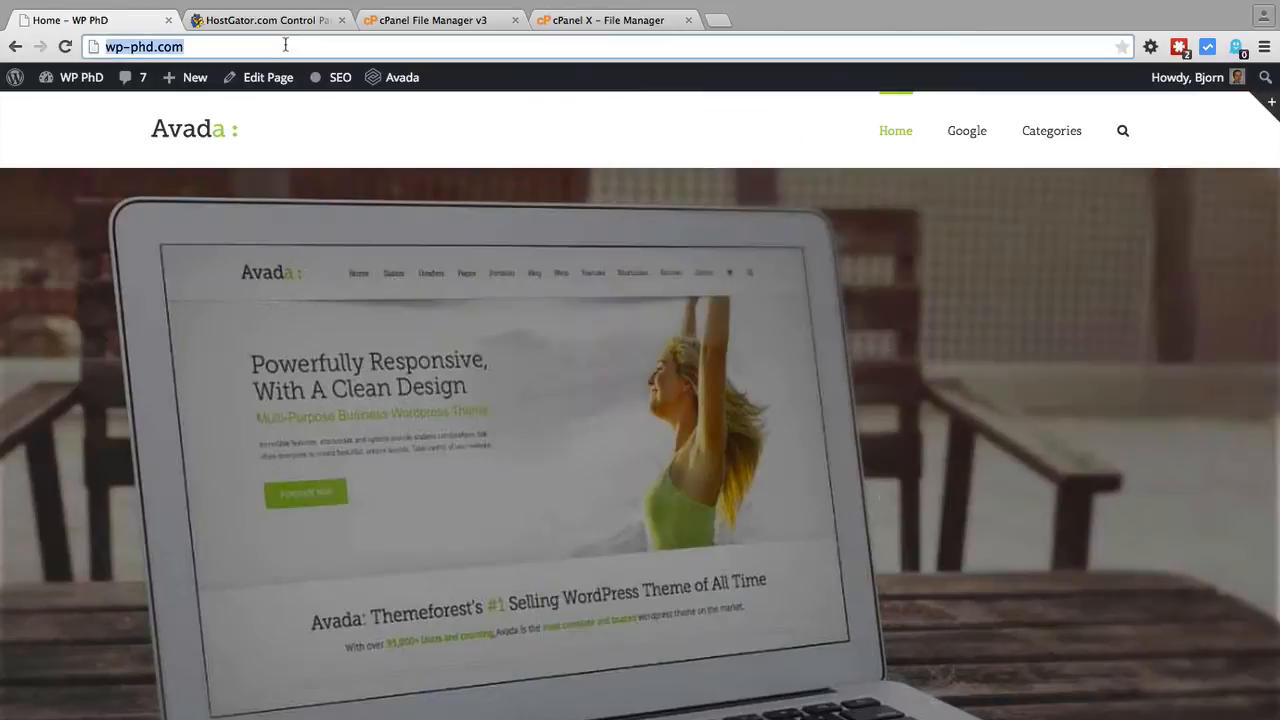
text(/wp-config.php)
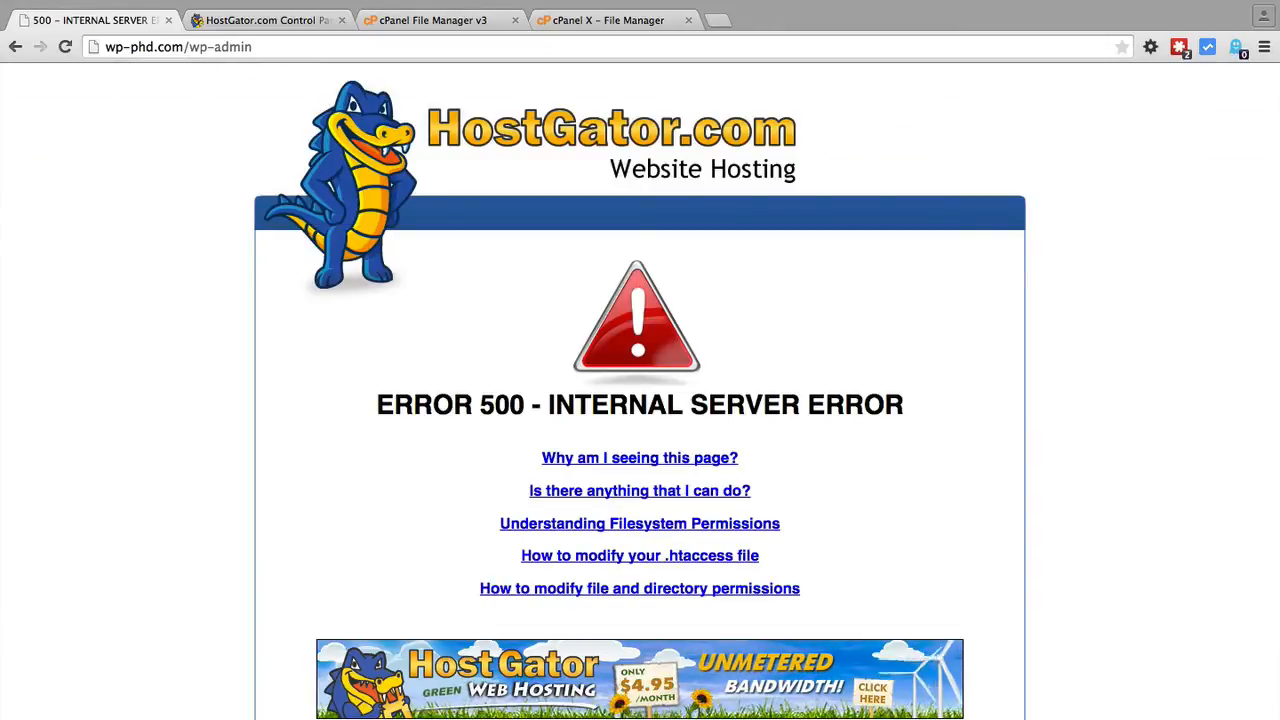
click(613, 20)
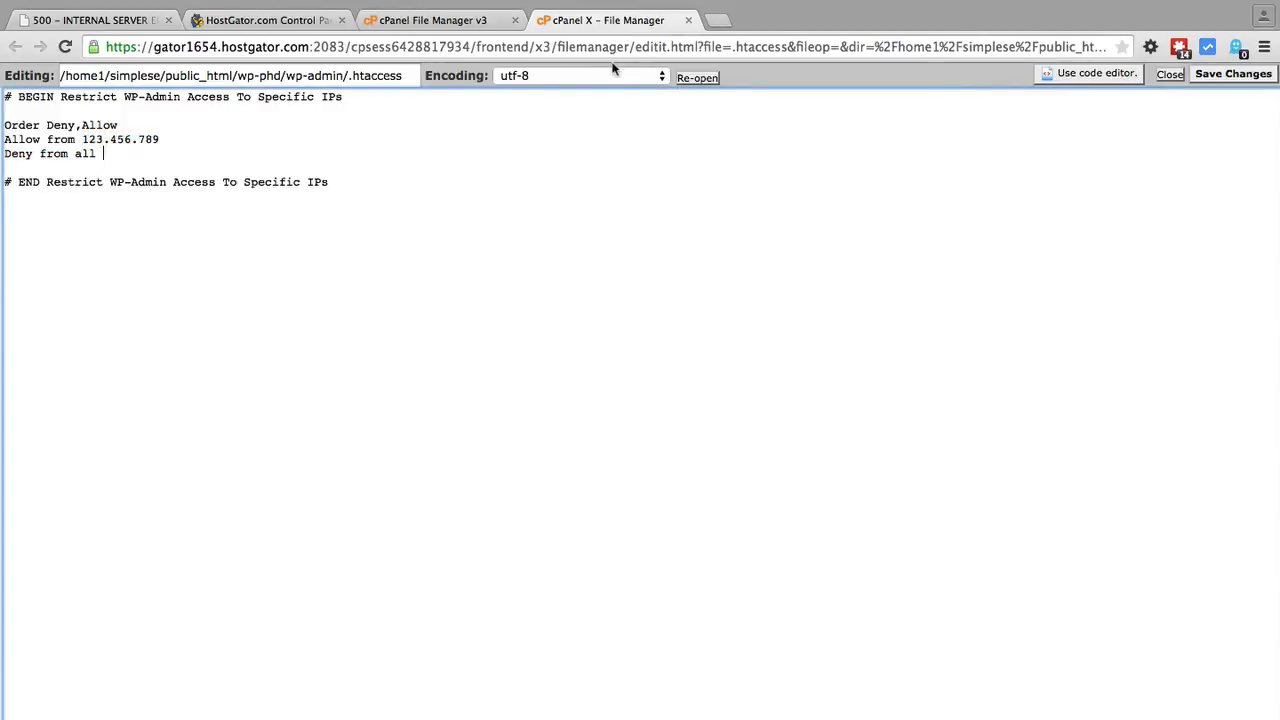
click(718, 20)
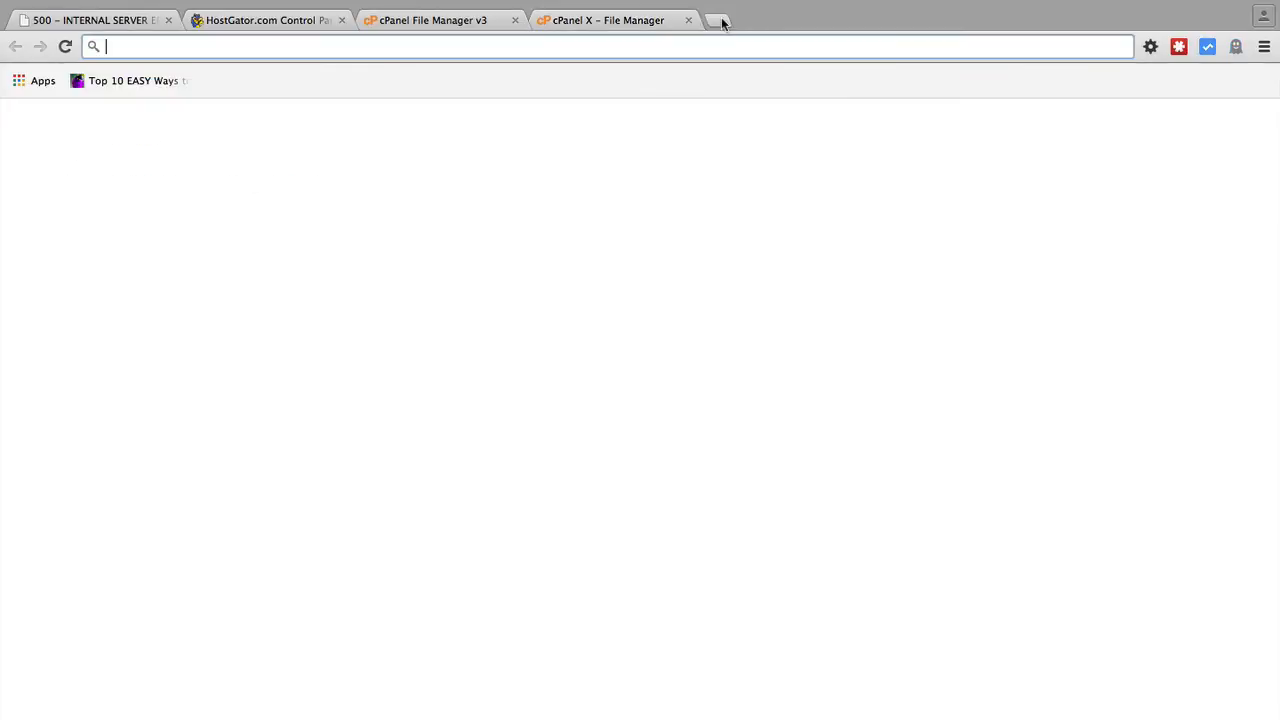
text(whatismyip.com)
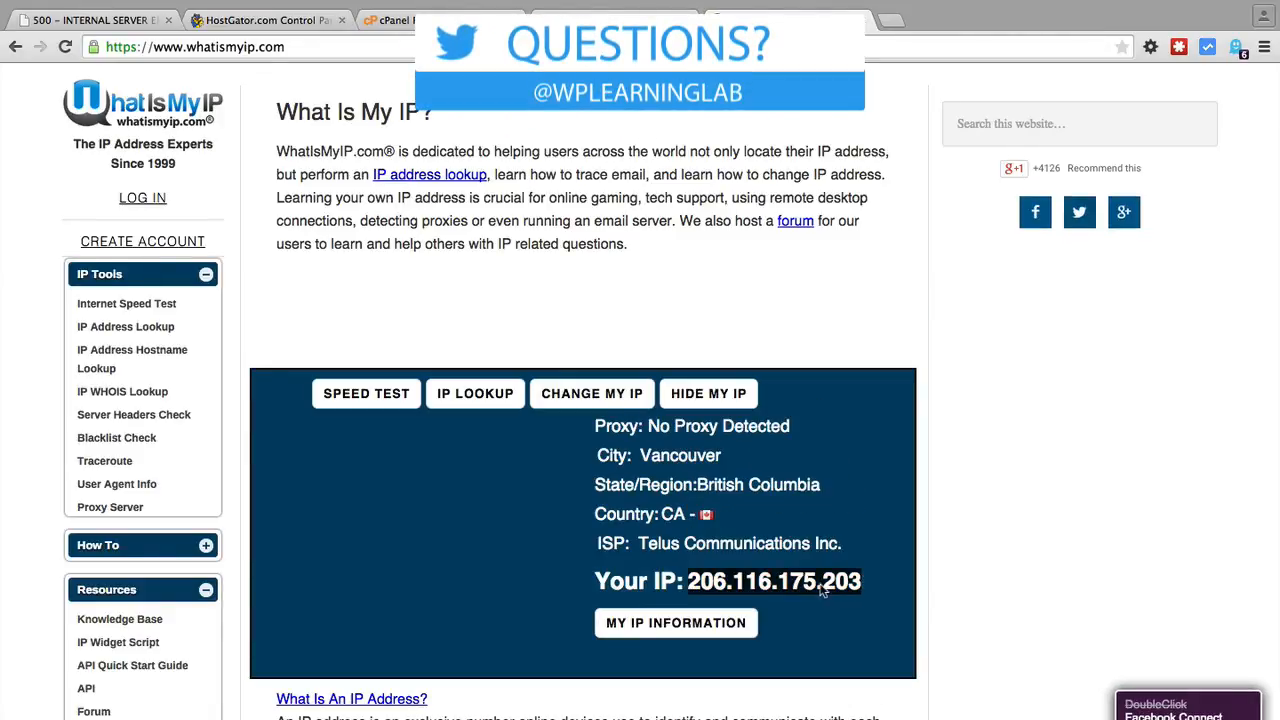
right_click(774, 581)
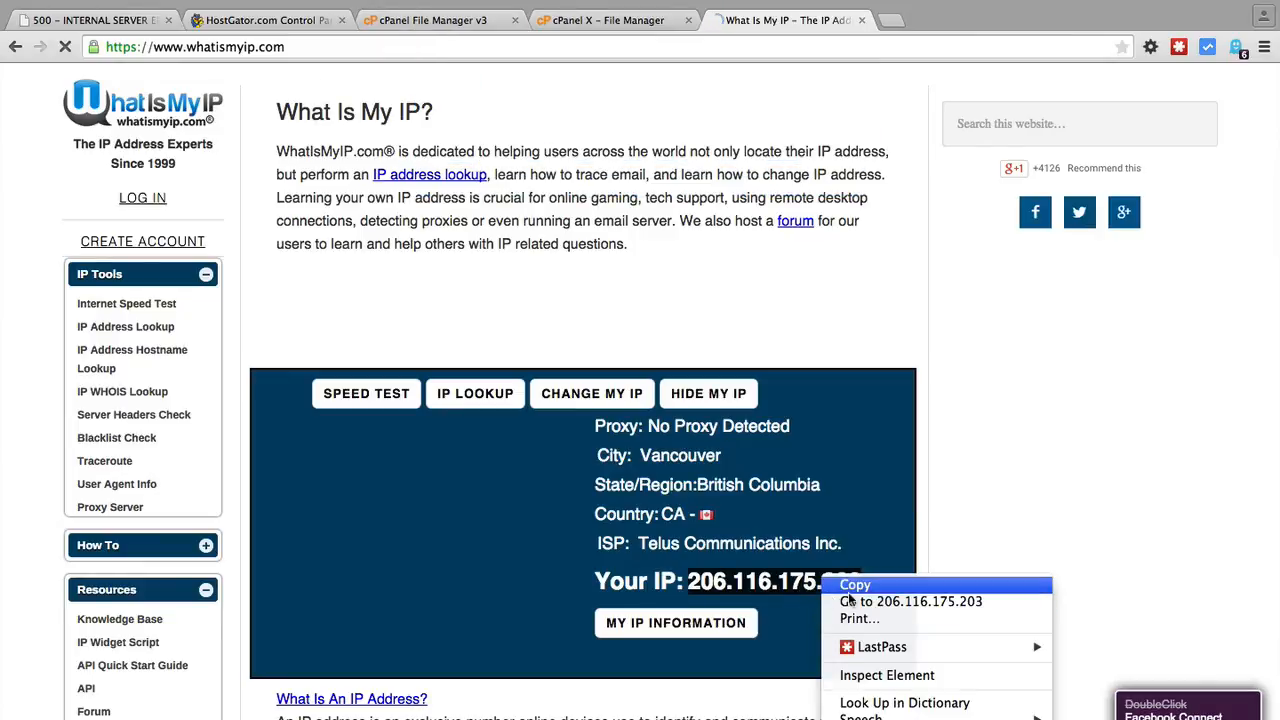
text(google.ca/?gfe_rd=cr&ei=-EtiVa3KM_Ps8wfMyoCQAg)
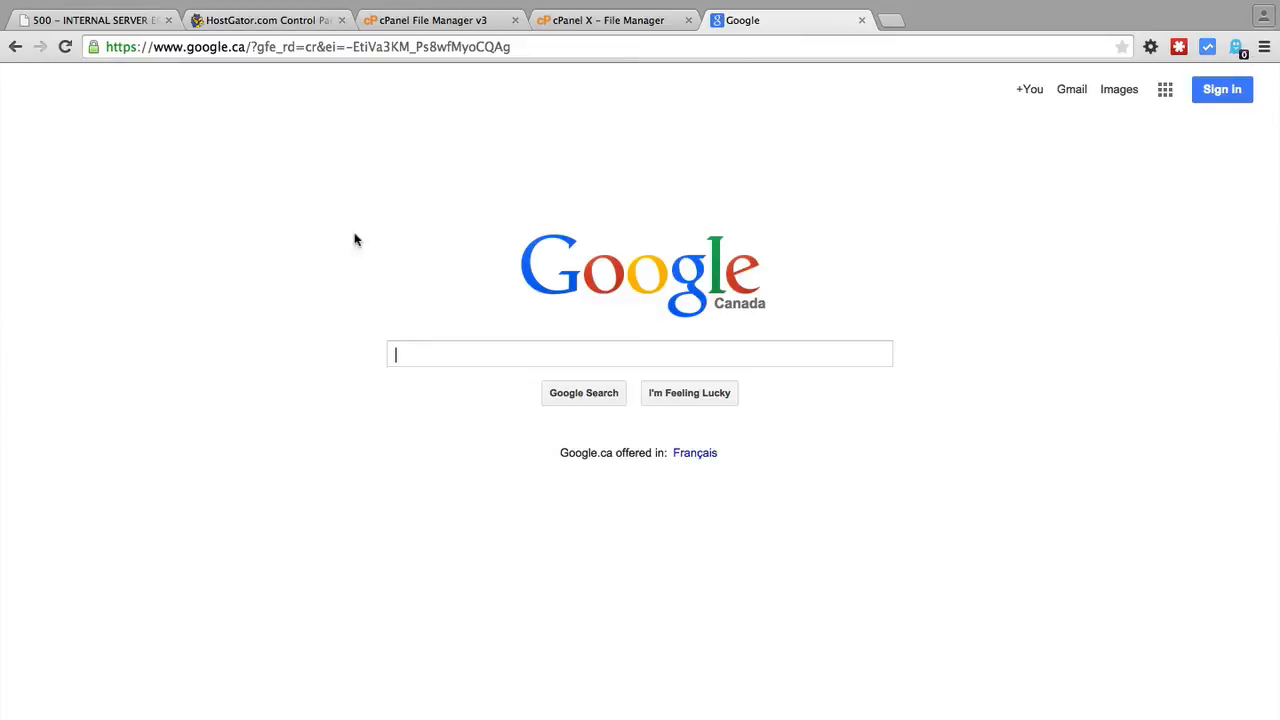
text(what is my ip)
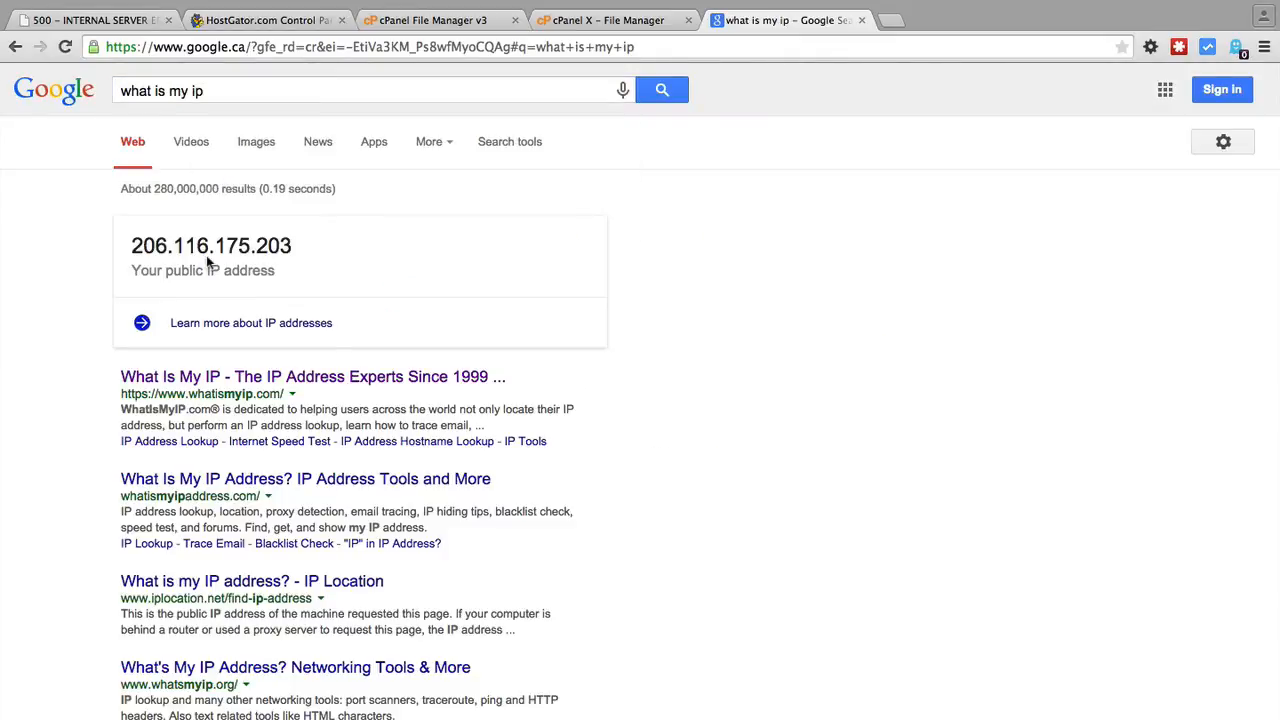
mouse_move(300, 256)
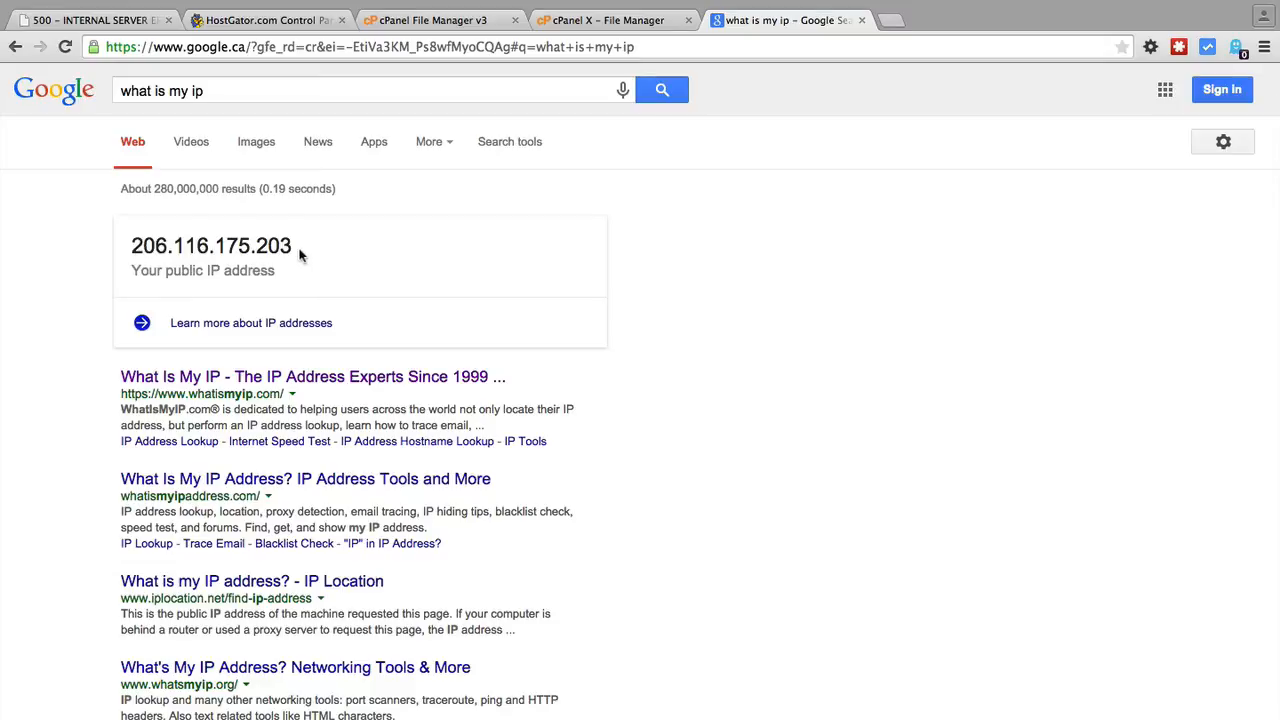
right_click(210, 245)
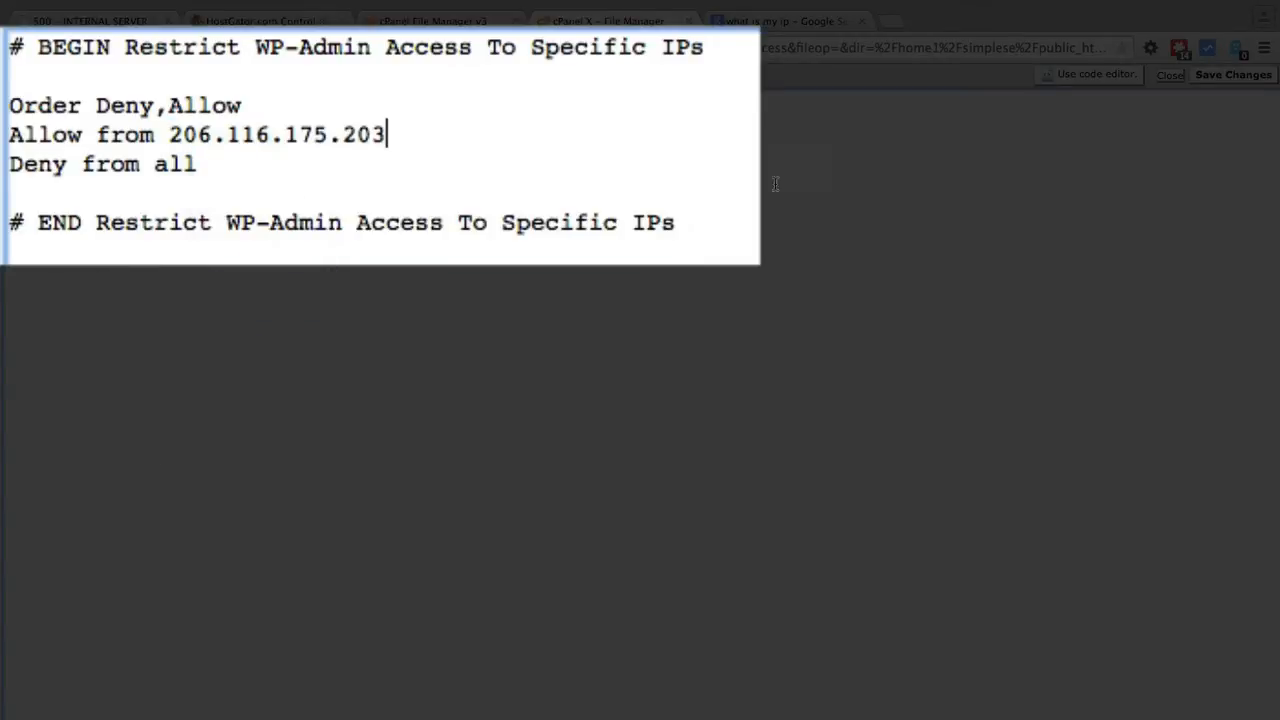
click(1233, 74)
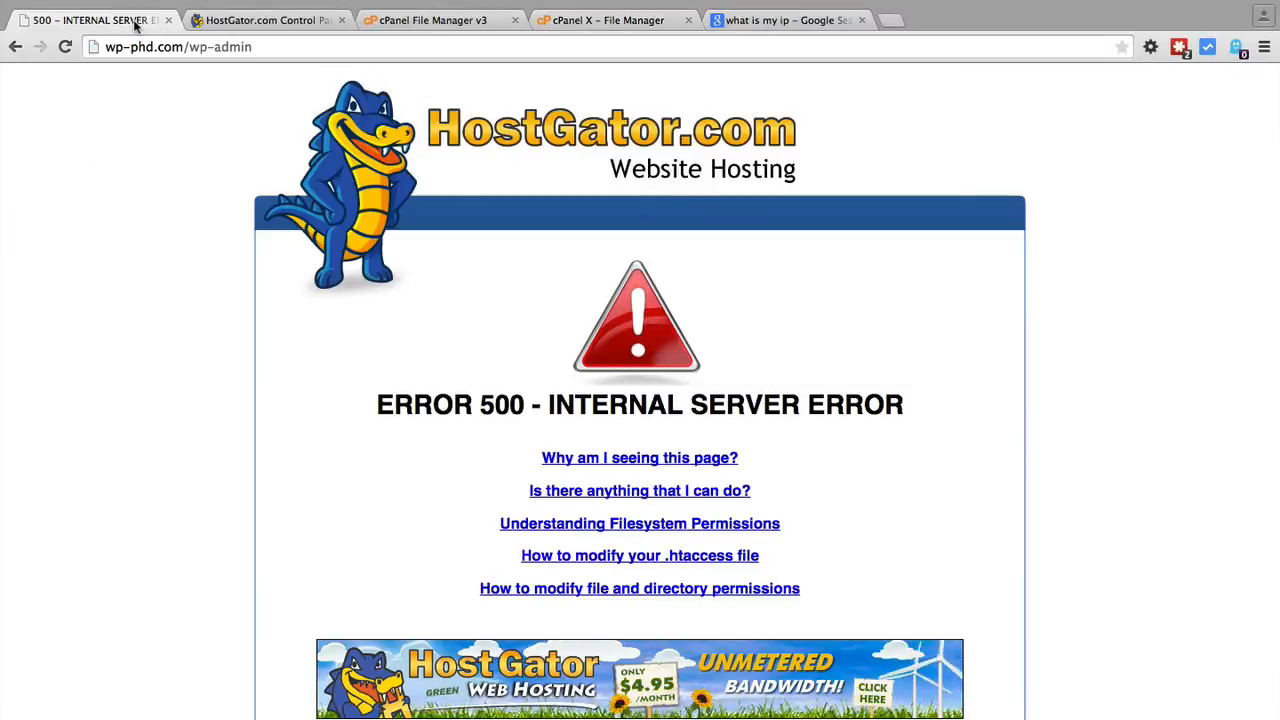
Reload wp-admin until the Dashboard loads, then return to the .htaccess editor.
click(65, 47)
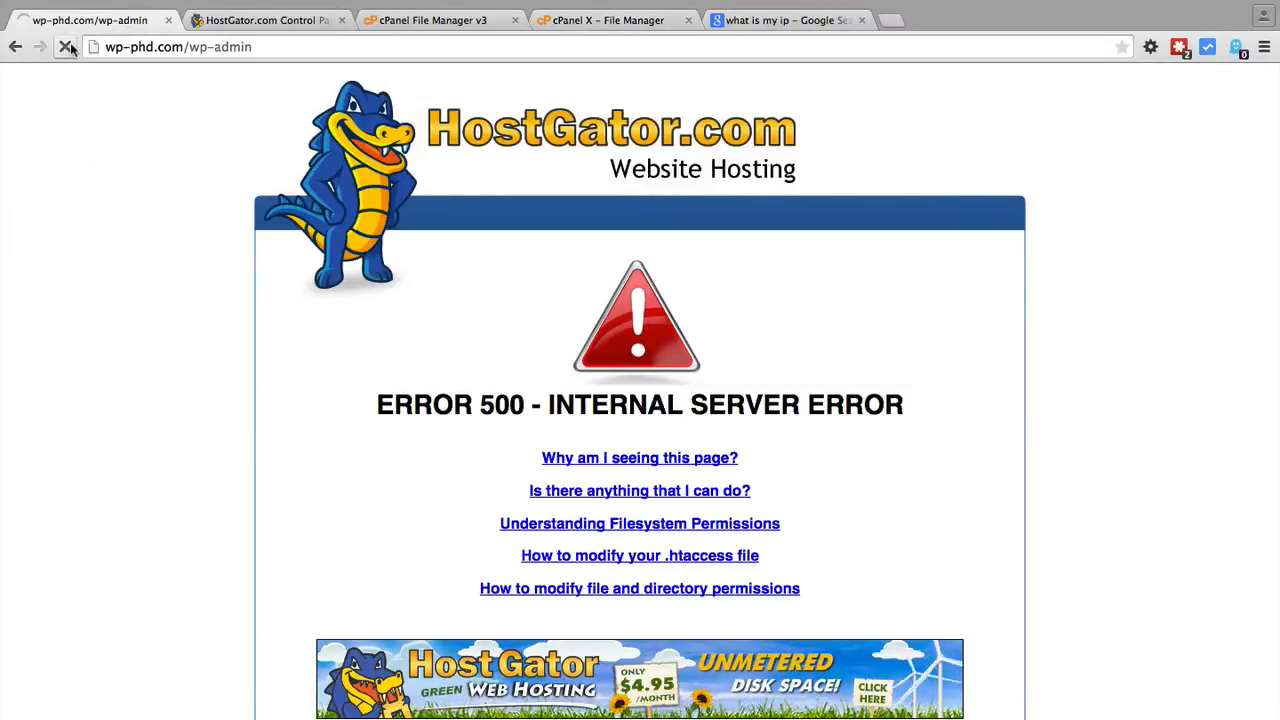
click(67, 47)
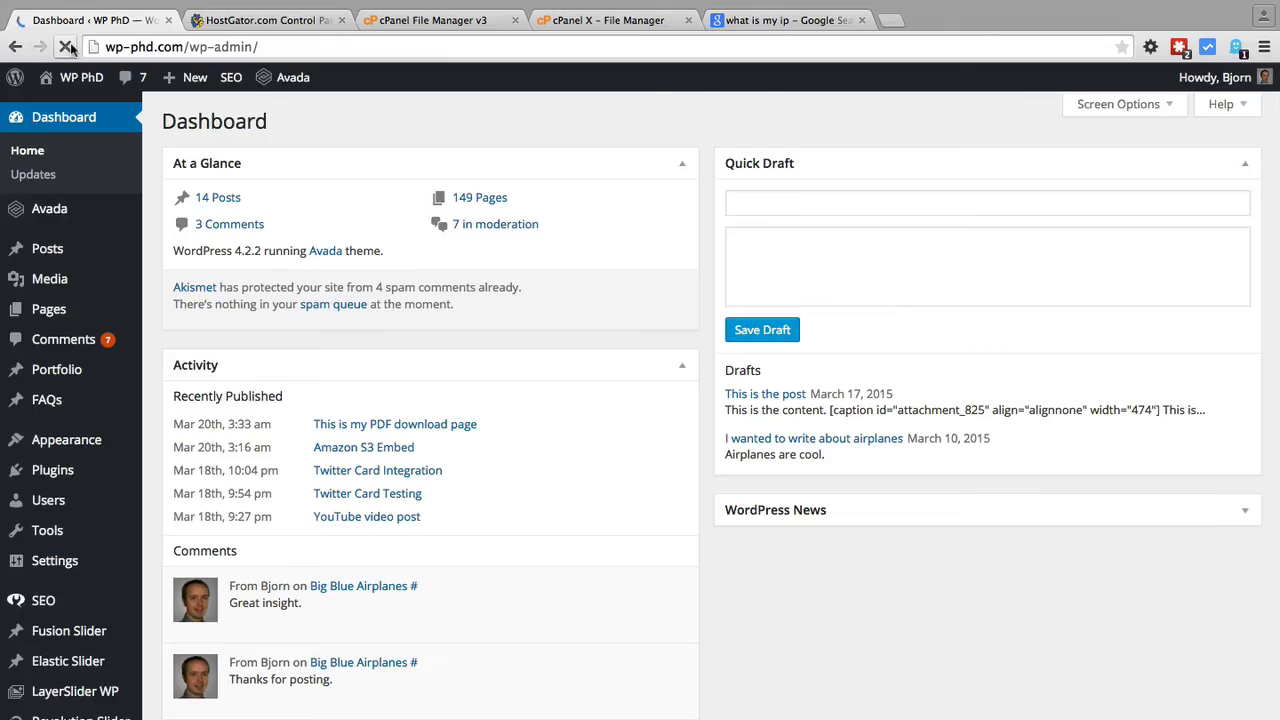
click(67, 46)
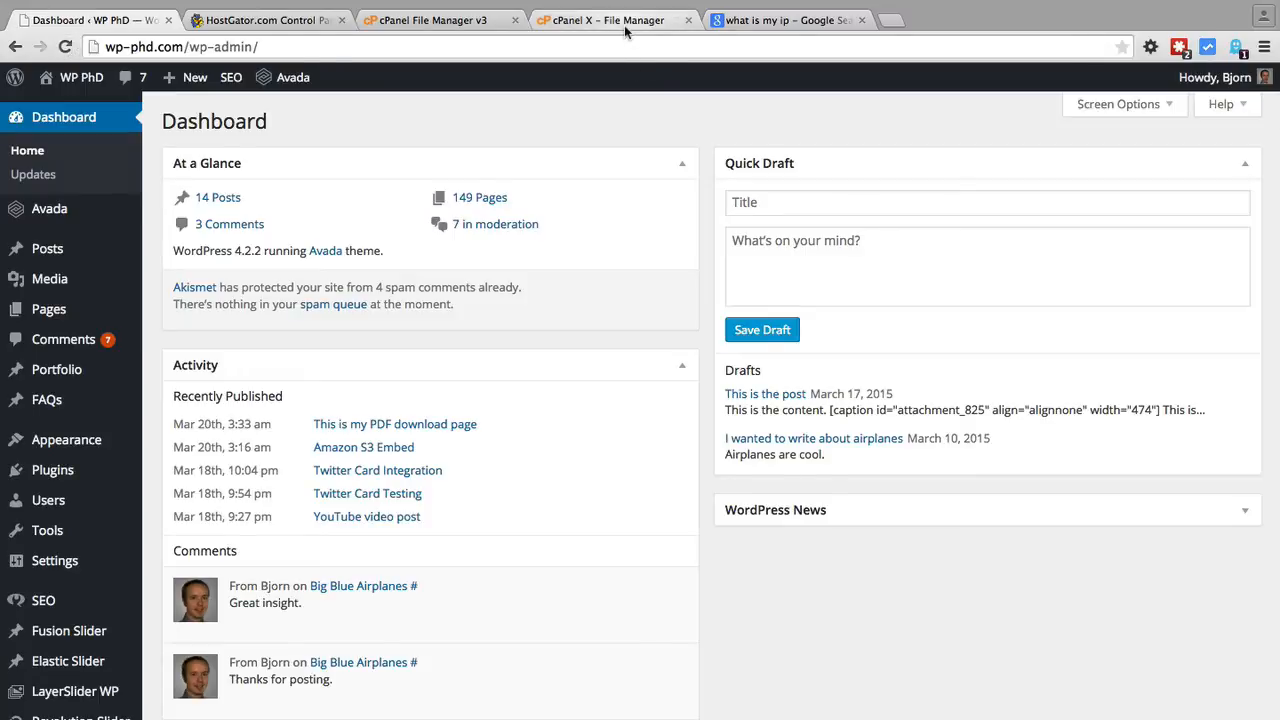
click(600, 20)
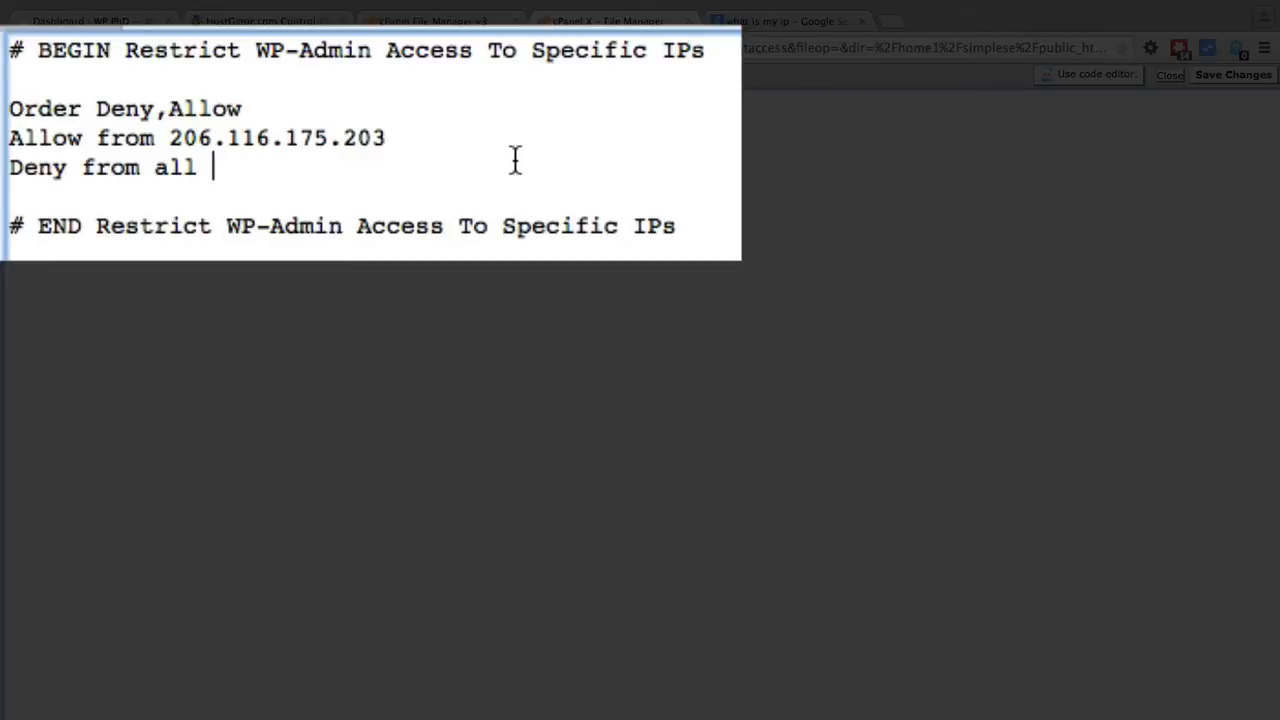
mouse_move(473, 160)
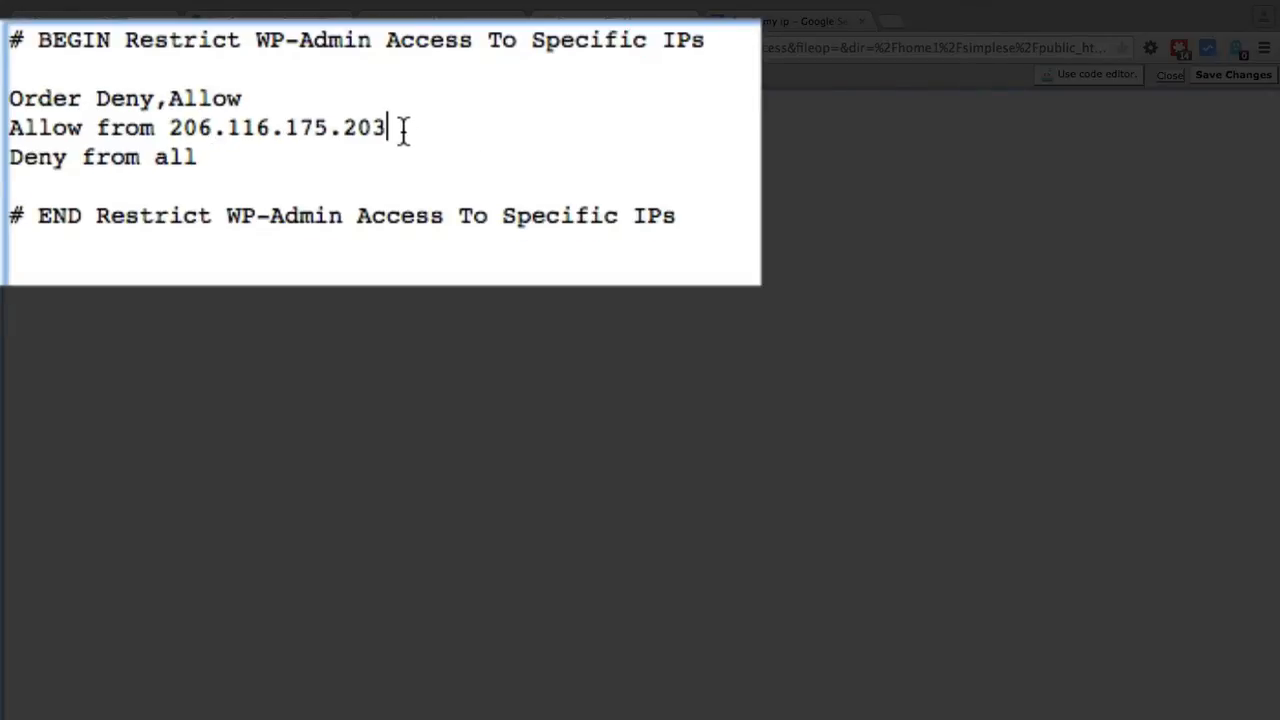
Duplicate the Allow line and change its address to 123.234.534.353.
triple_click(195, 127)
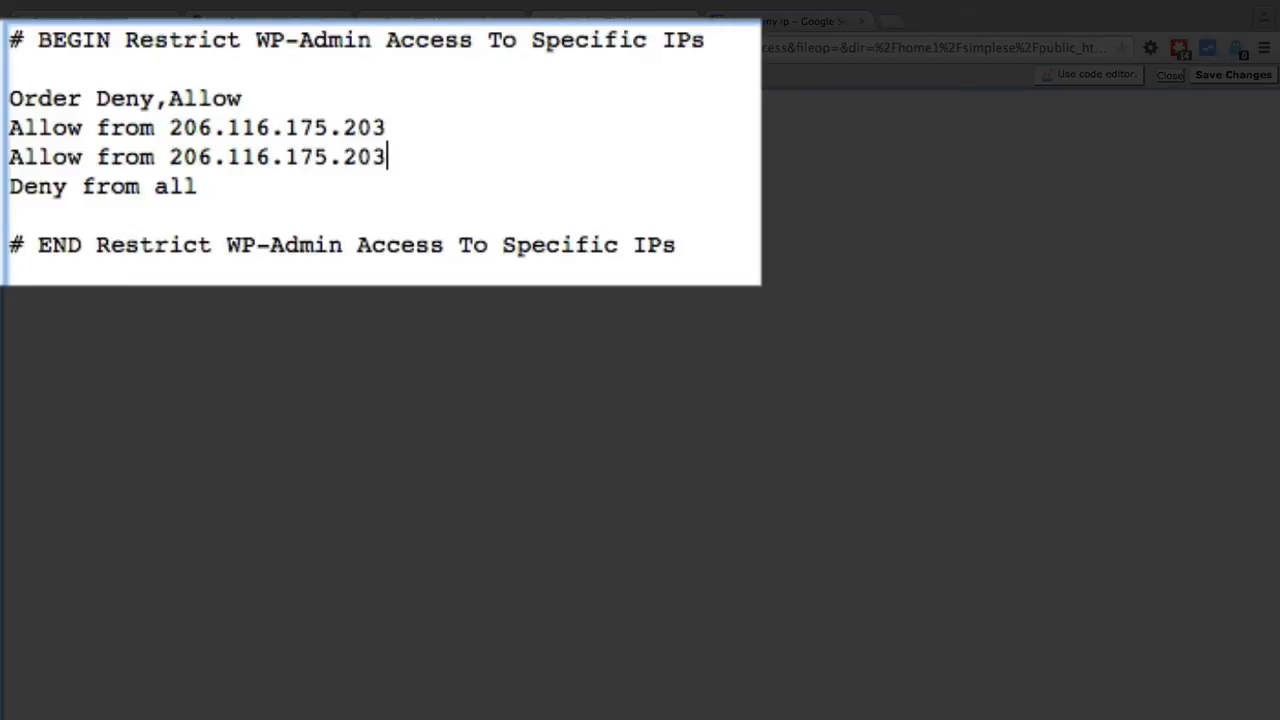
drag(169, 156, 386, 156)
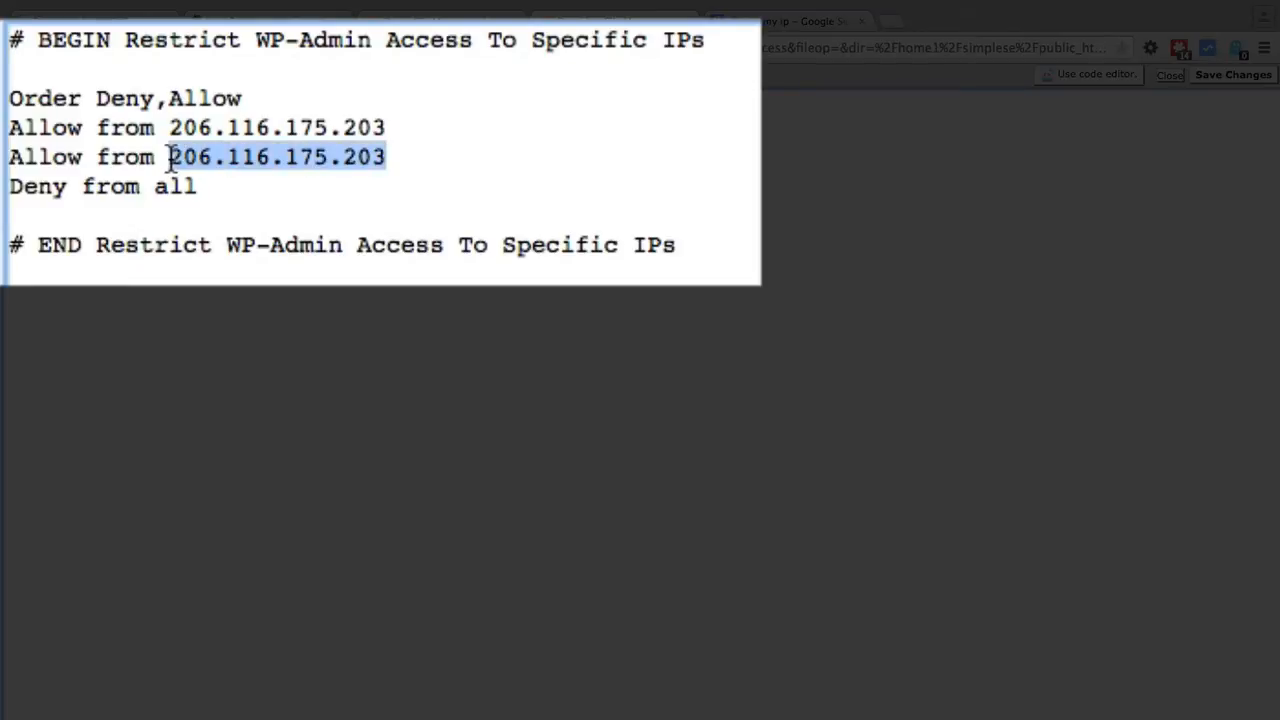
text(123.234.)
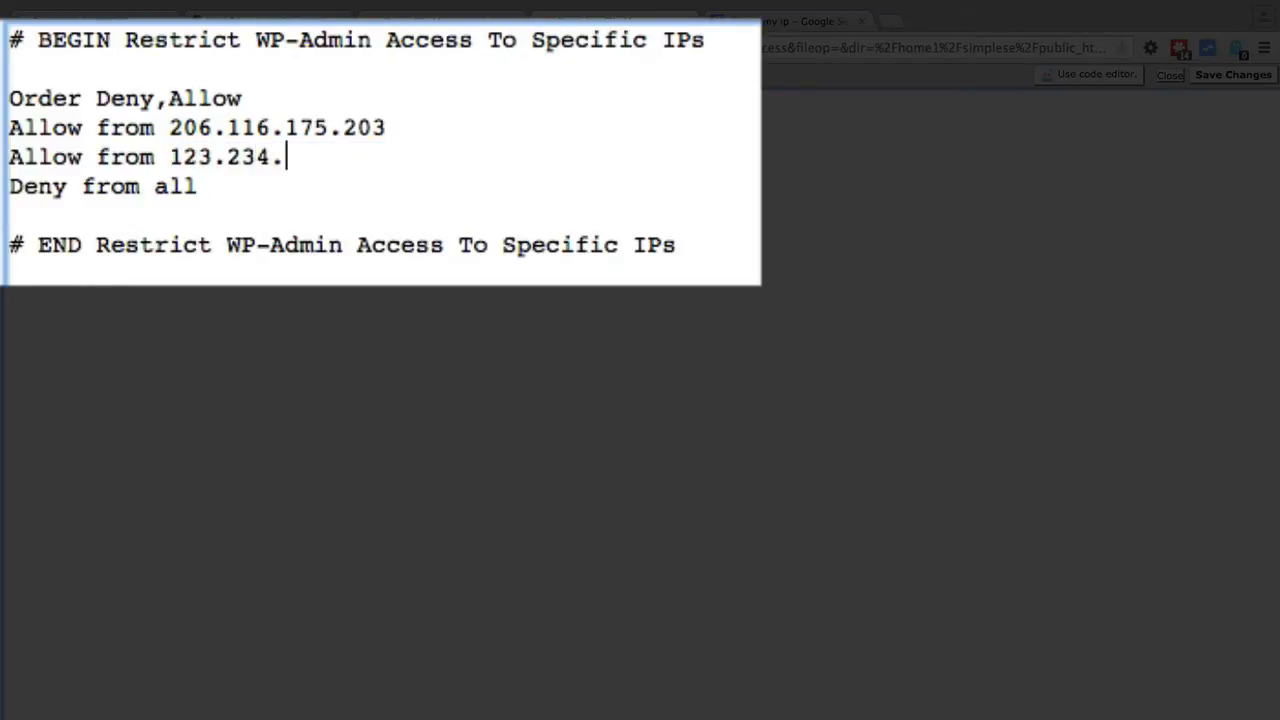
text(534.35)
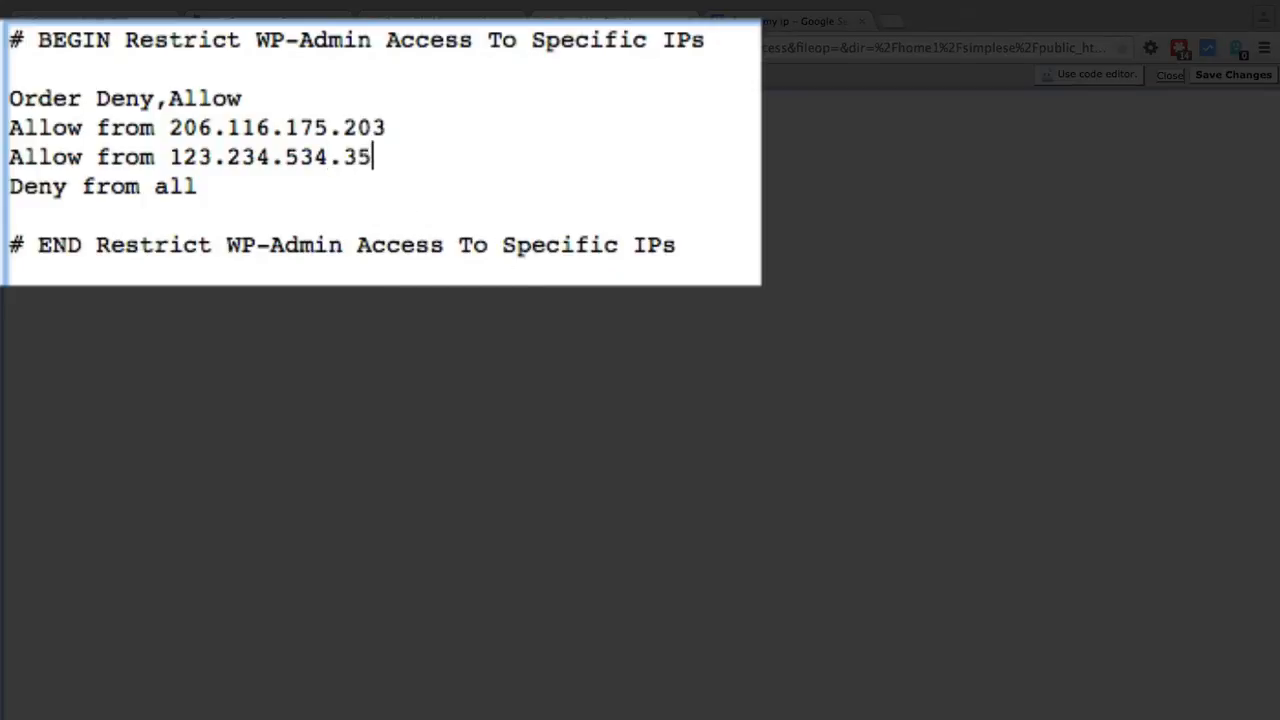
text(3)
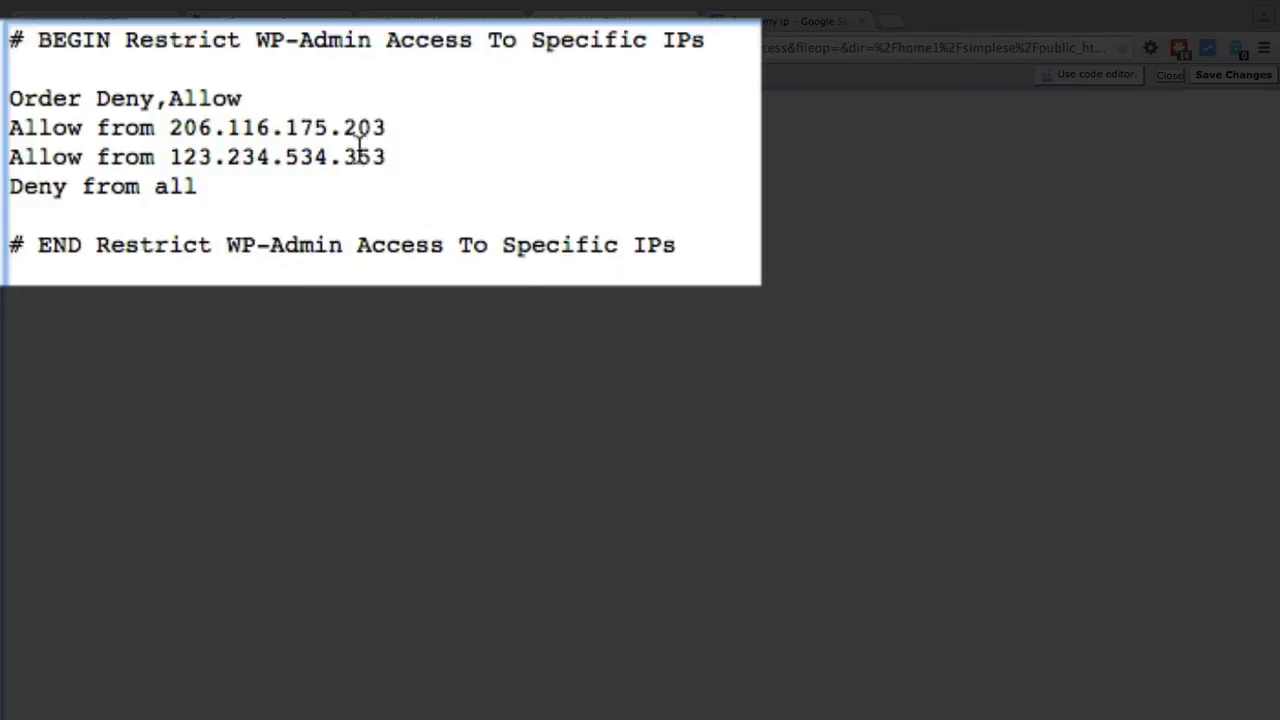